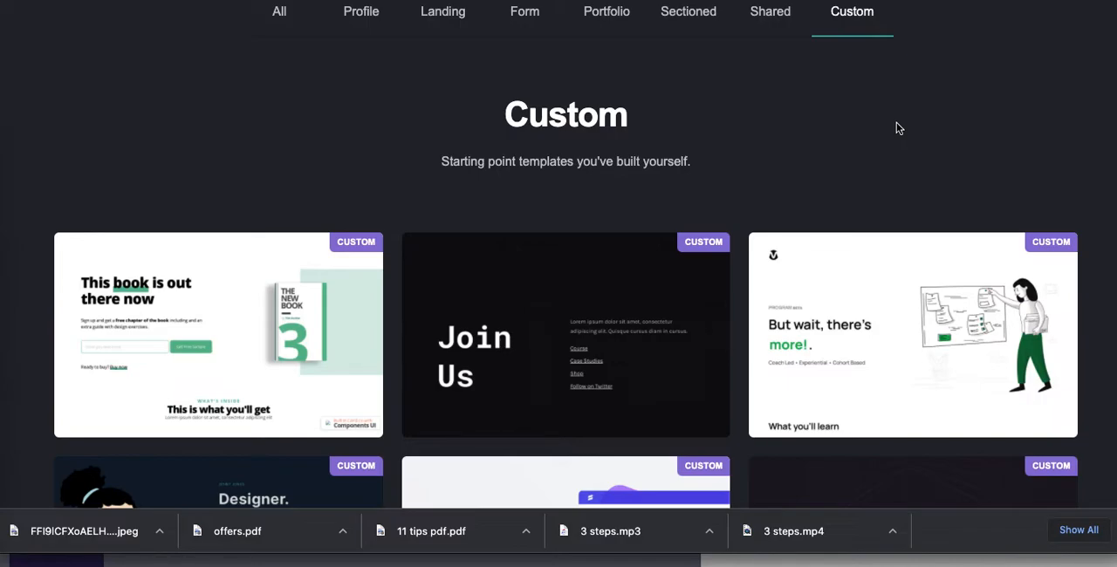
- Browse the templates and preview the newsletter template's live demo
scroll(down, 3)
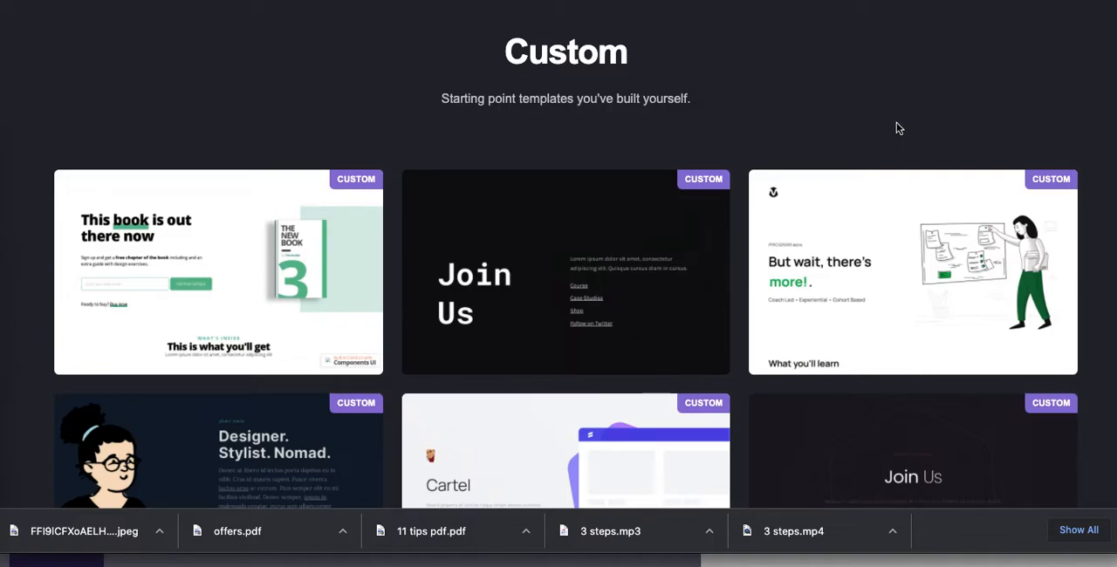
scroll(down, 3)
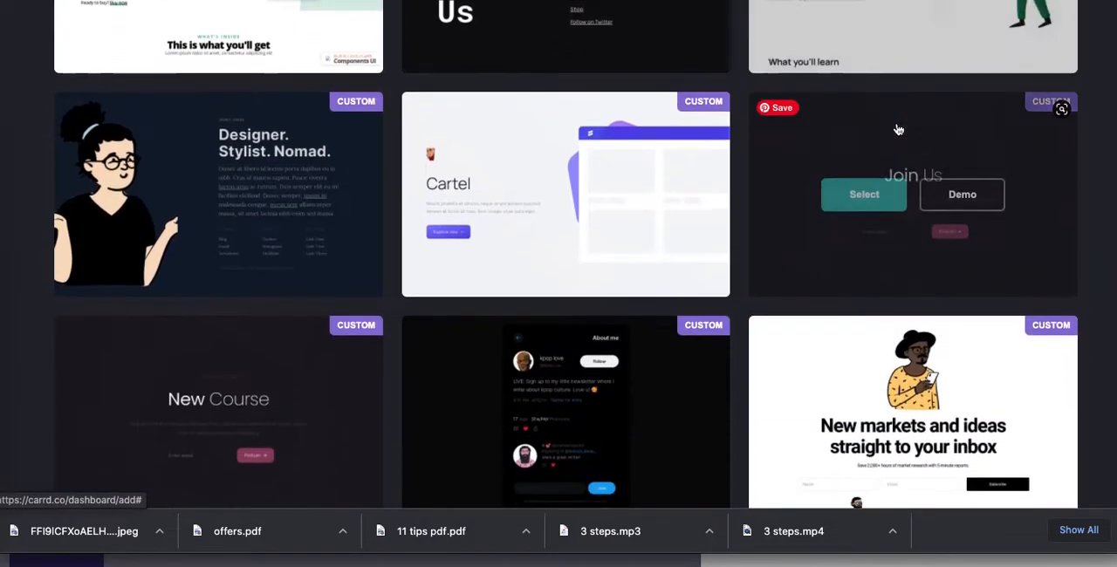
scroll(down, 3)
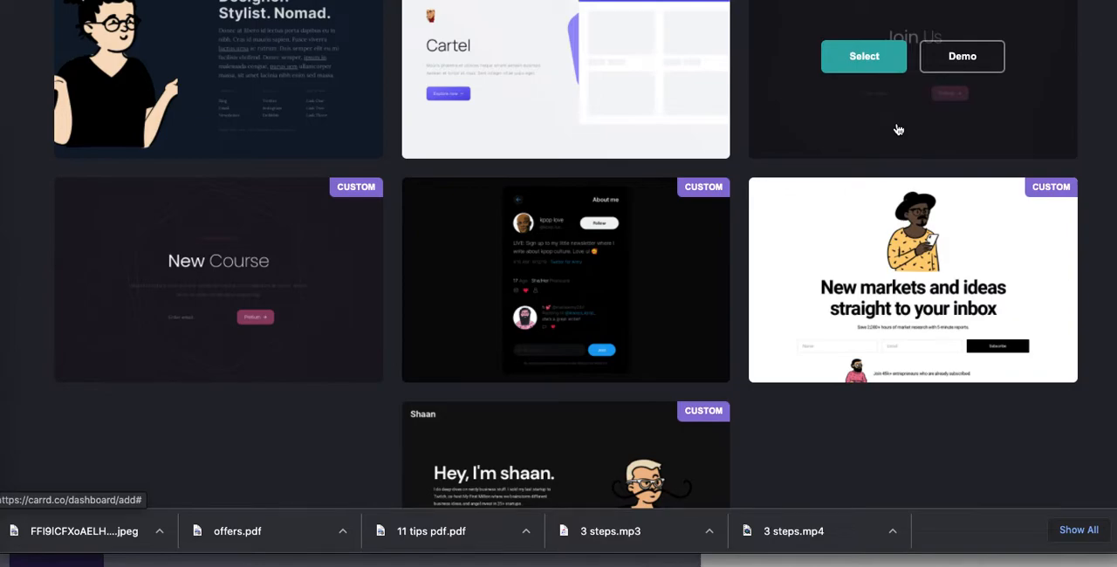
mouse_move(930, 321)
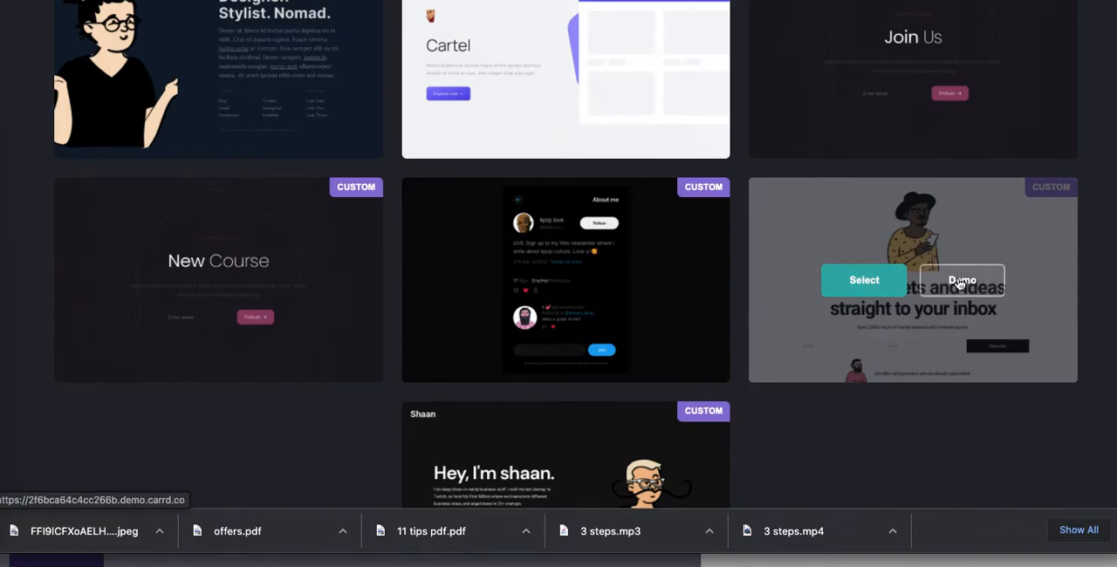
click(961, 280)
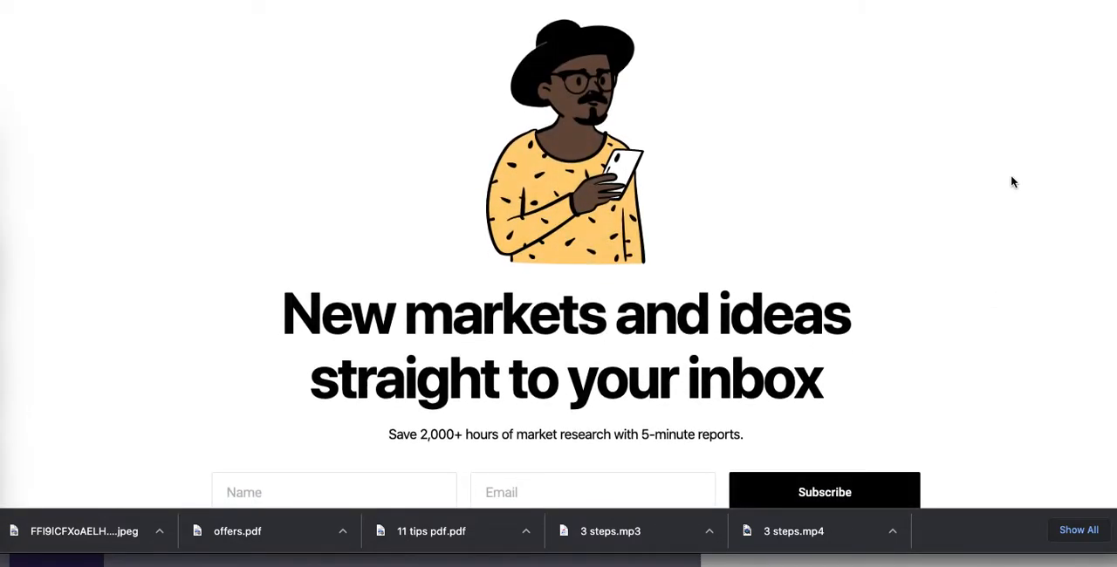
scroll(down, 3)
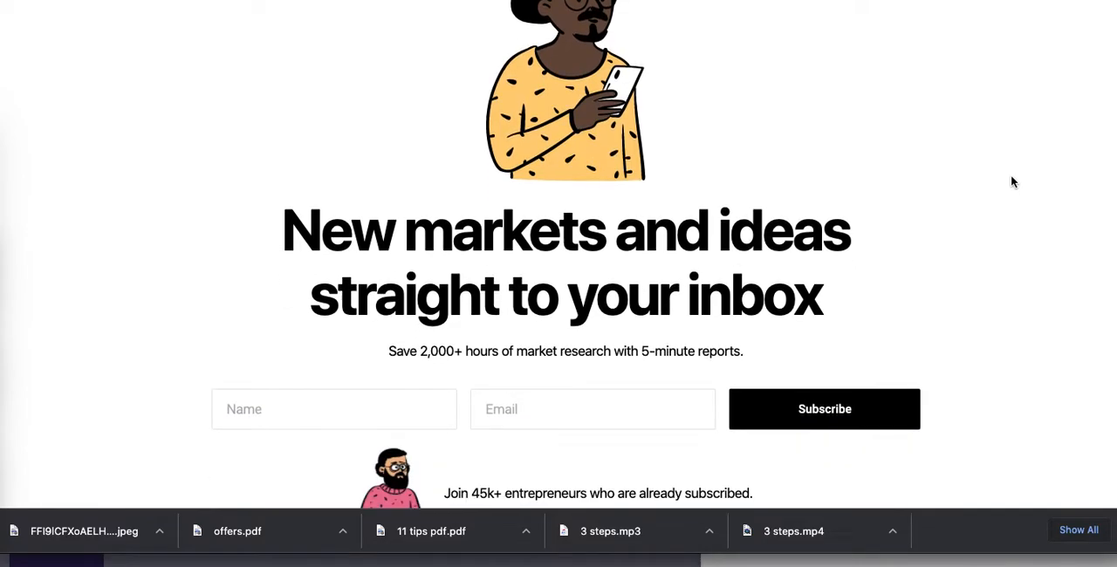
scroll(down, 3)
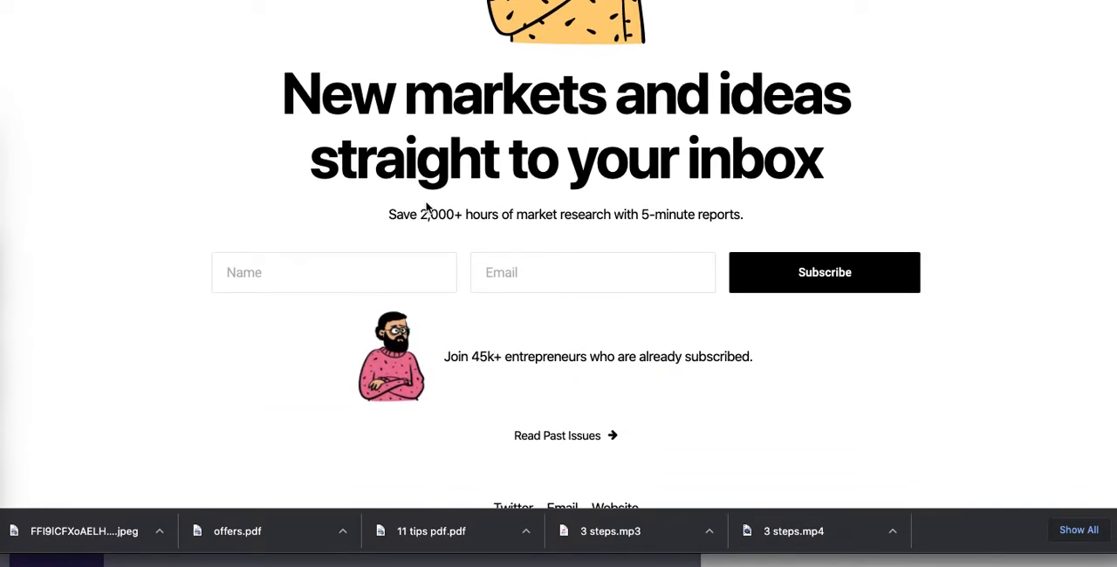
mouse_move(785, 299)
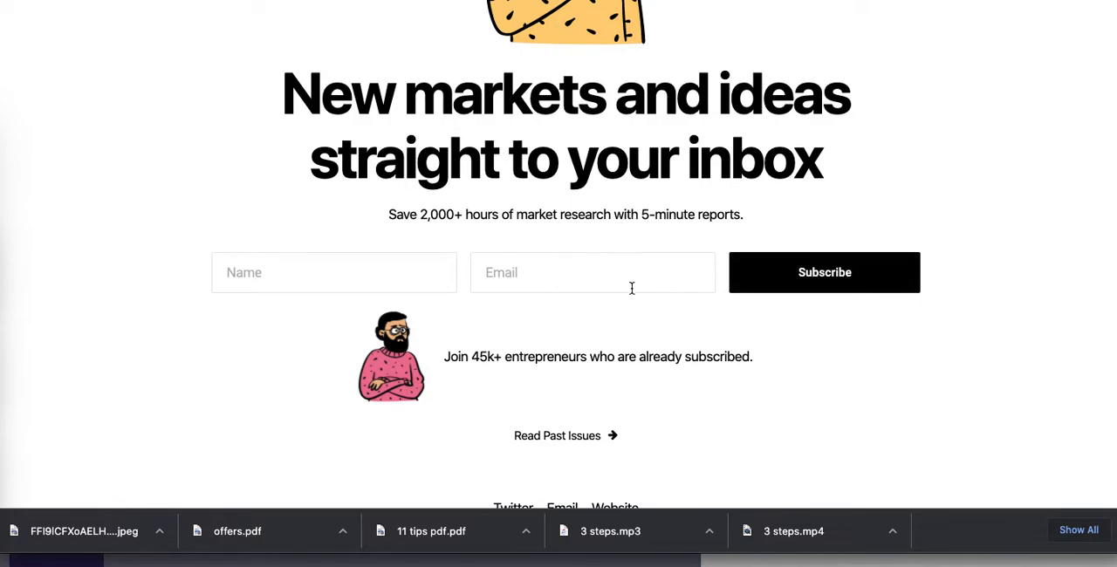
click(824, 272)
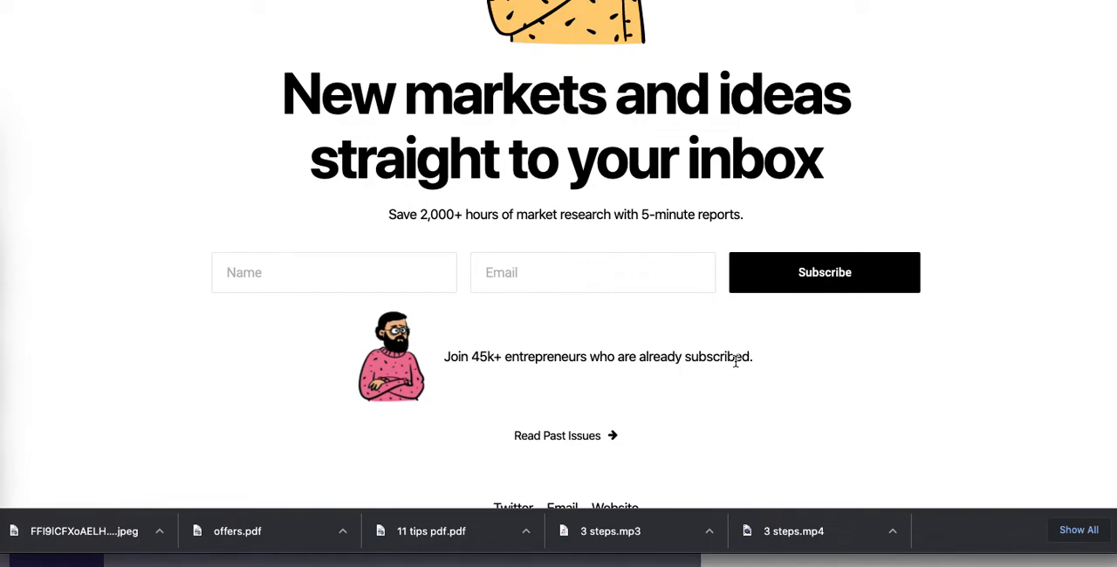
scroll(down, 3)
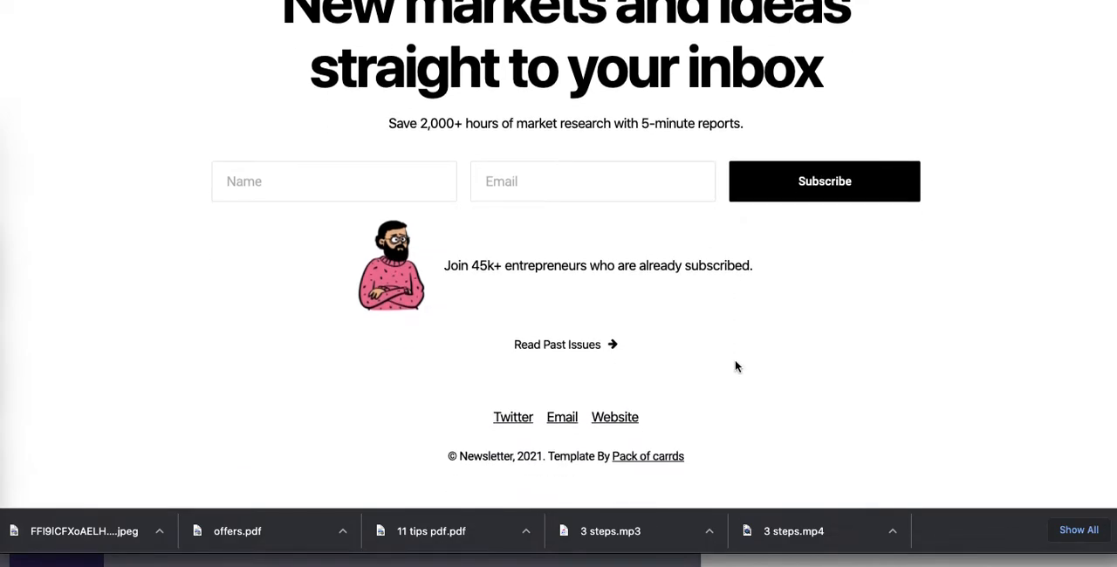
scroll(up, 3)
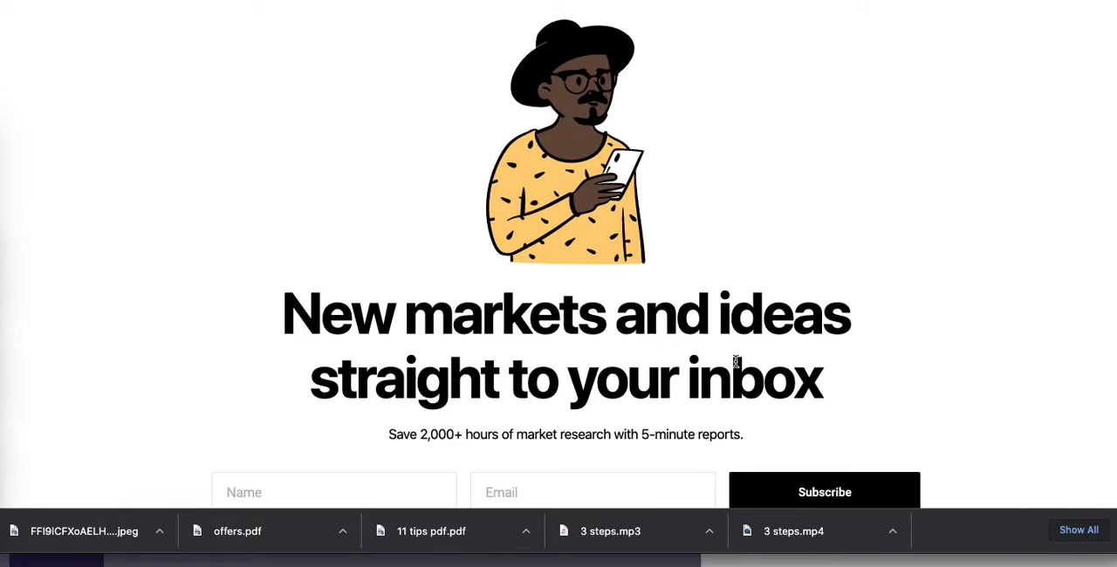
mouse_move(689, 60)
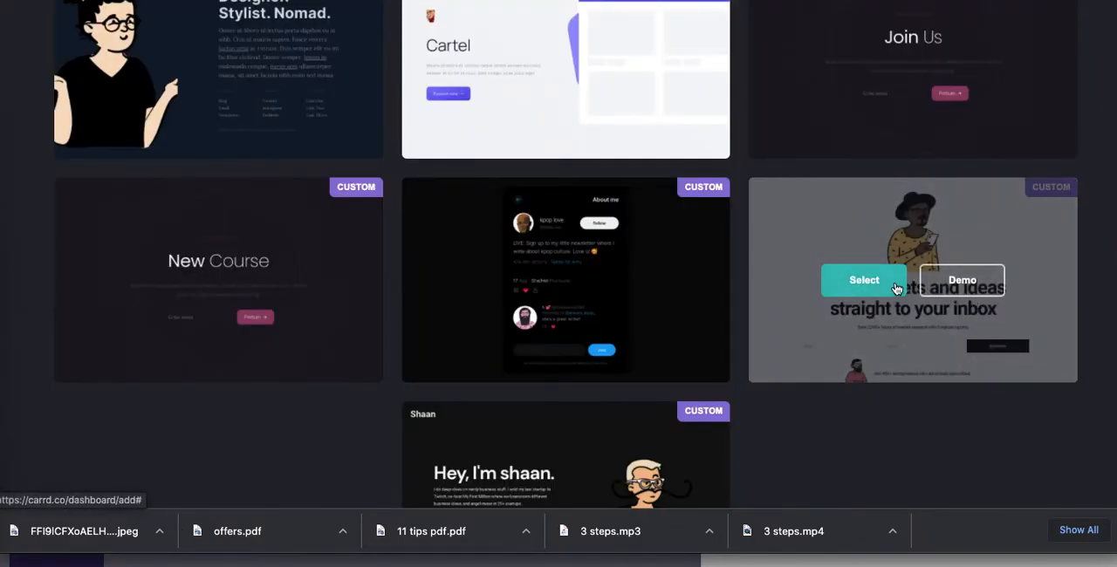
- Start a site from the newsletter template and upload the mustached avatar as its top image
click(864, 279)
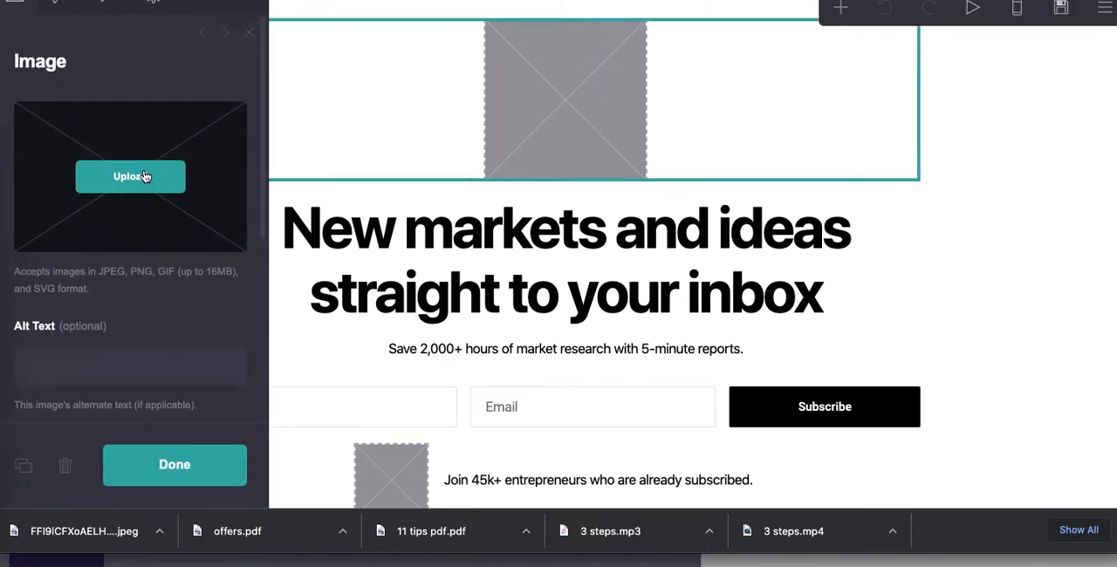
mouse_move(360, 176)
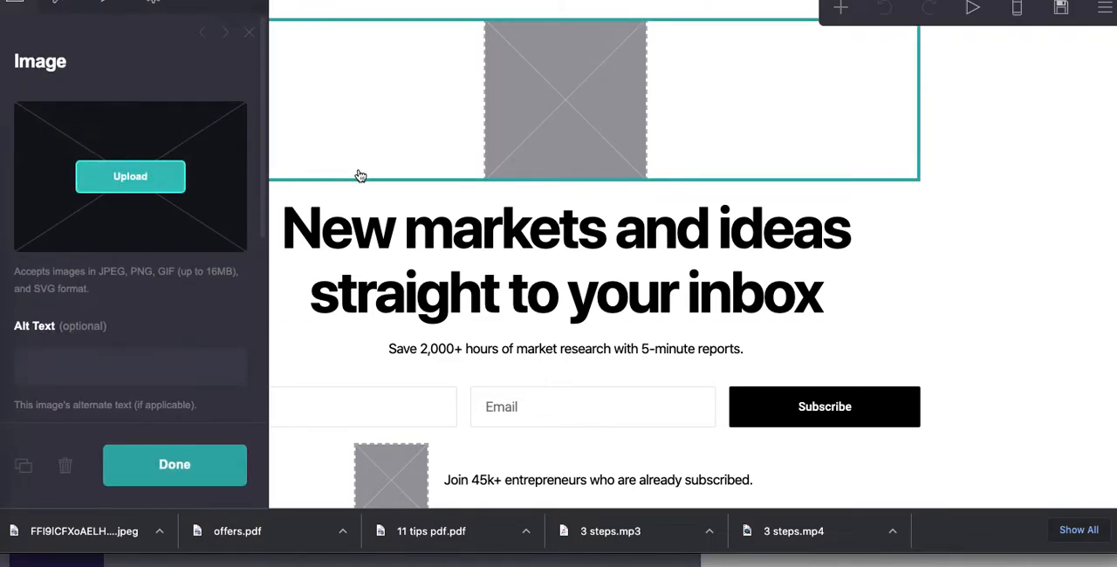
click(130, 176)
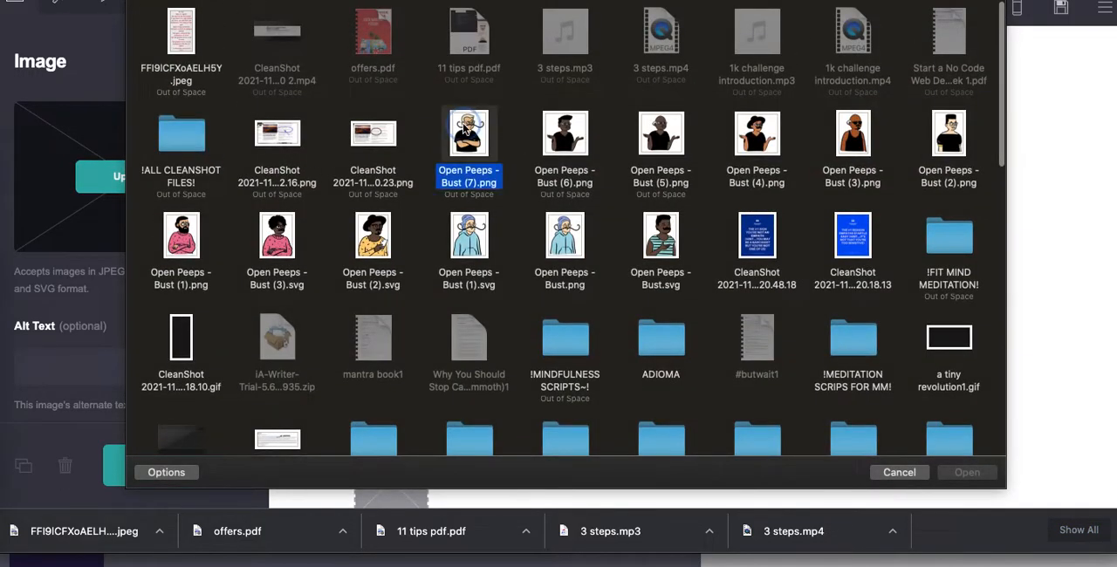
click(899, 472)
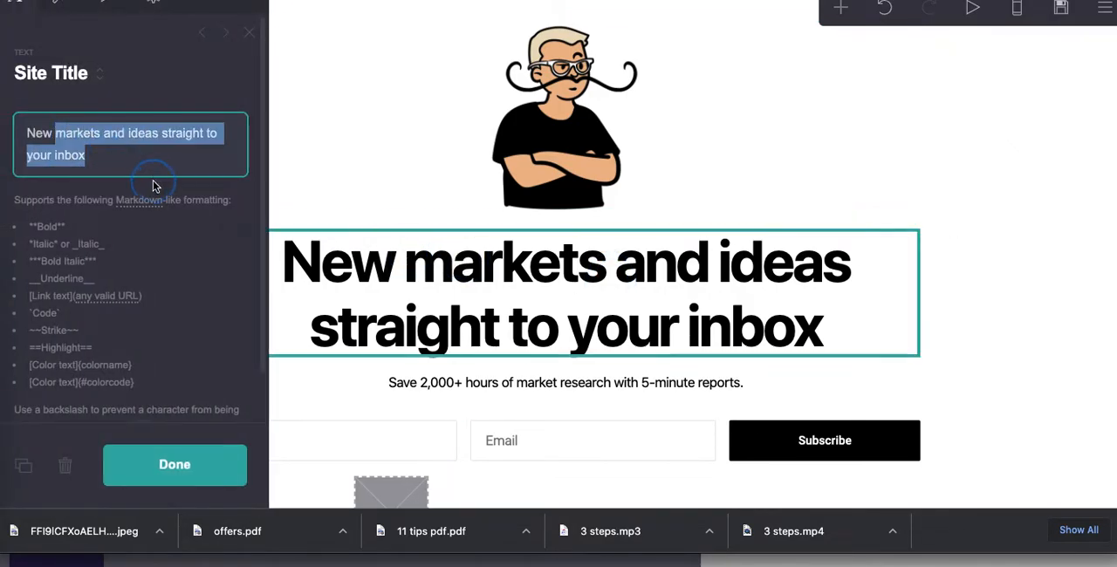
- Change the headline to "Hi, I'm Joe, and I'm your local realty professional."
text(Hi)
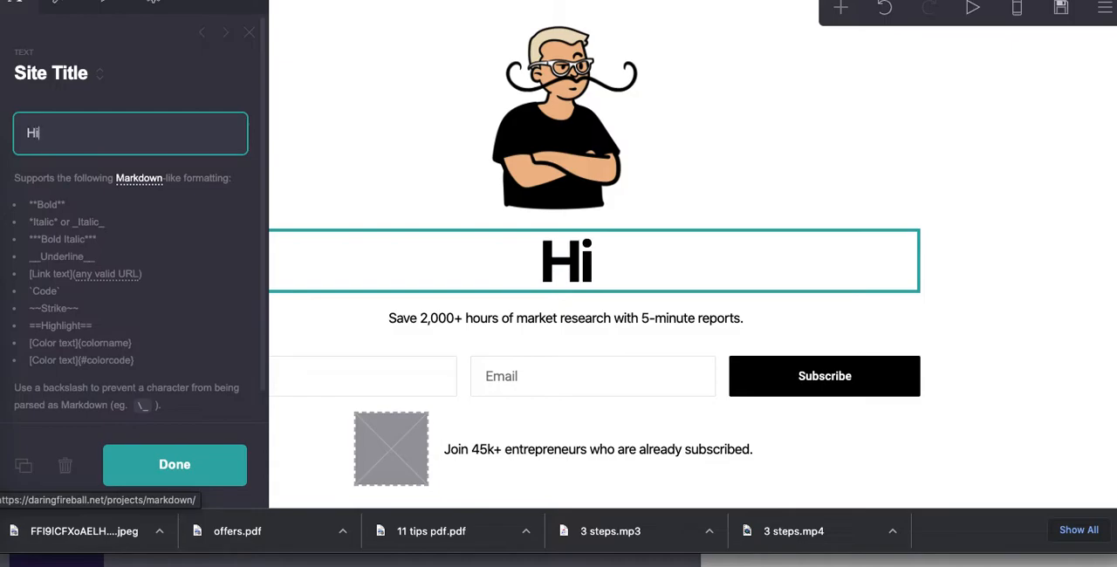
text(, I'm Joe)
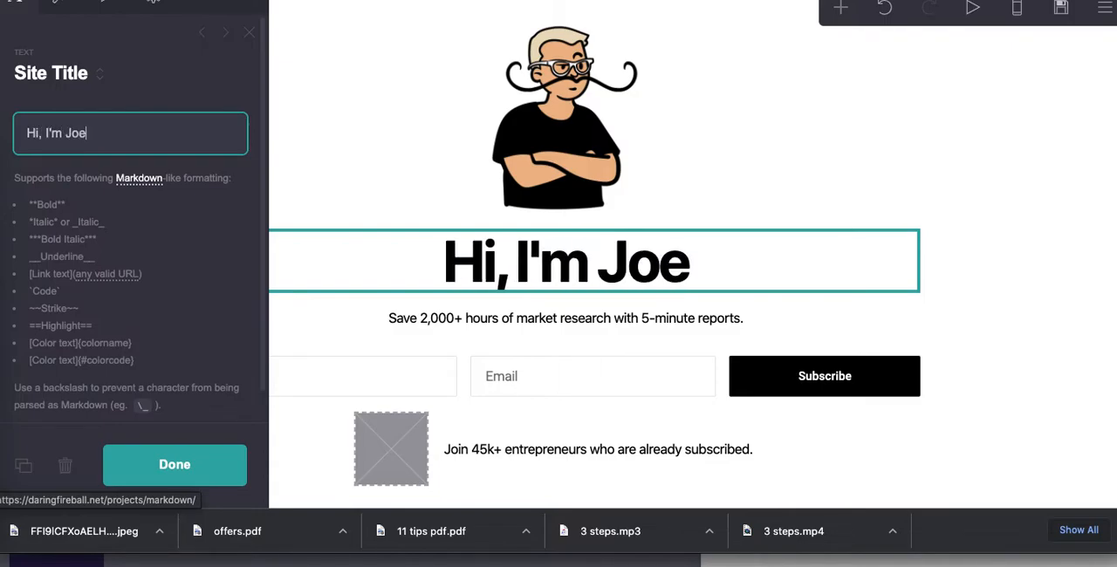
text(, and I'm your)
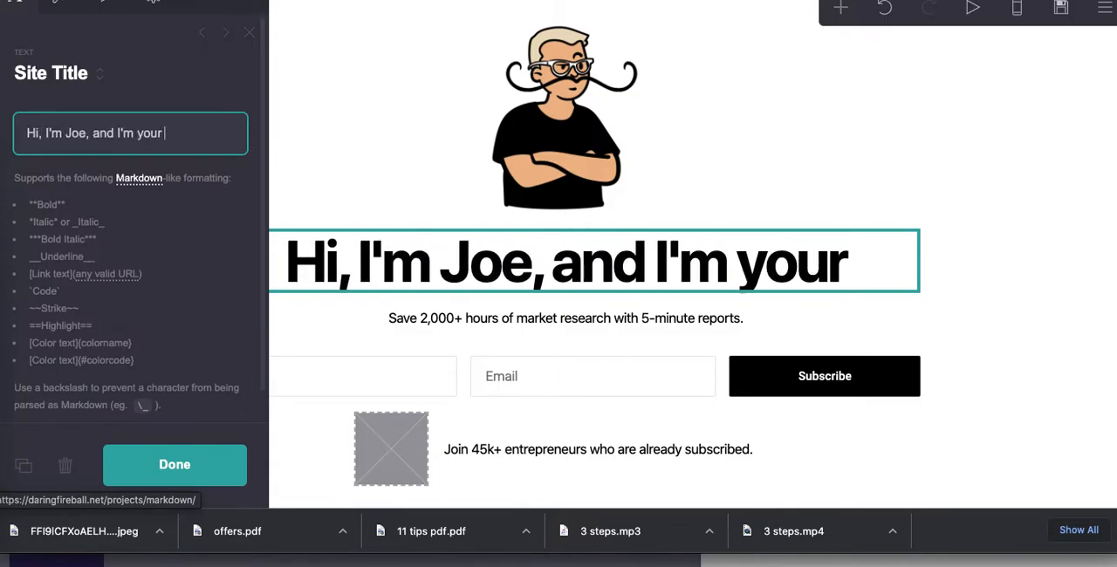
text(local realt)
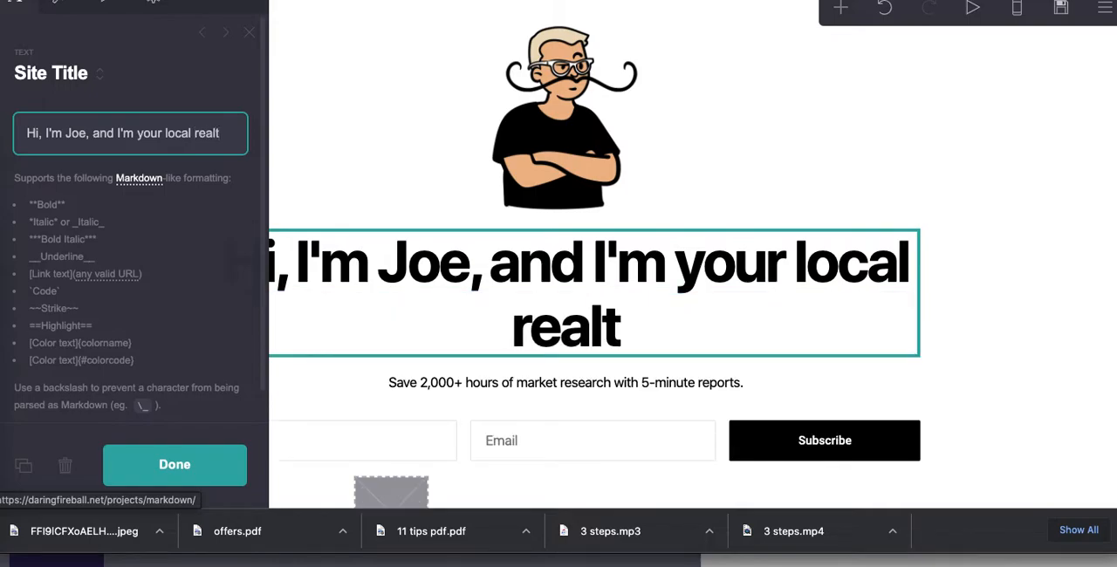
text(y professional)
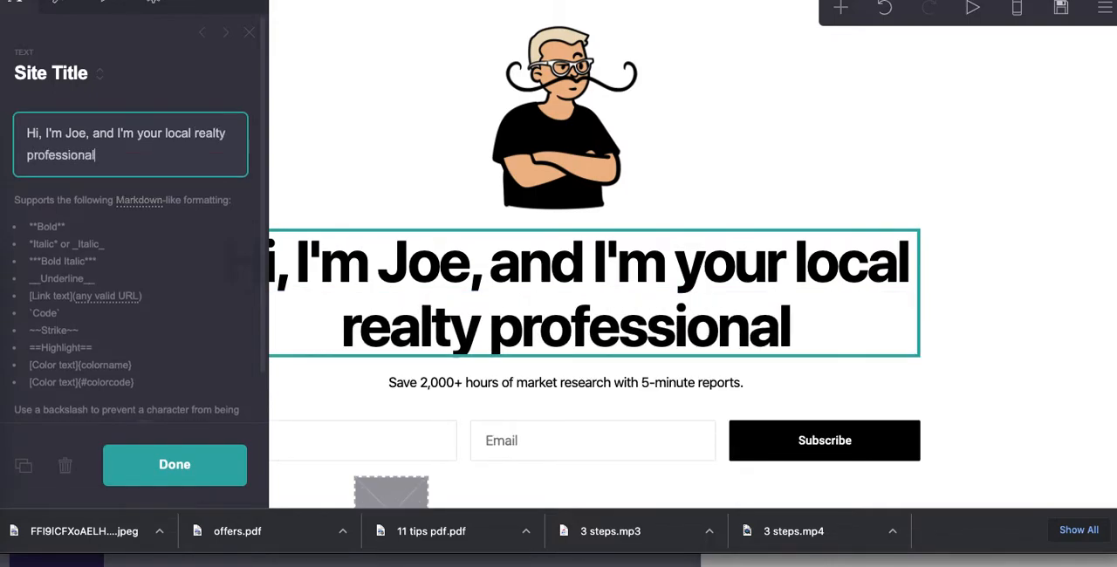
text(.)
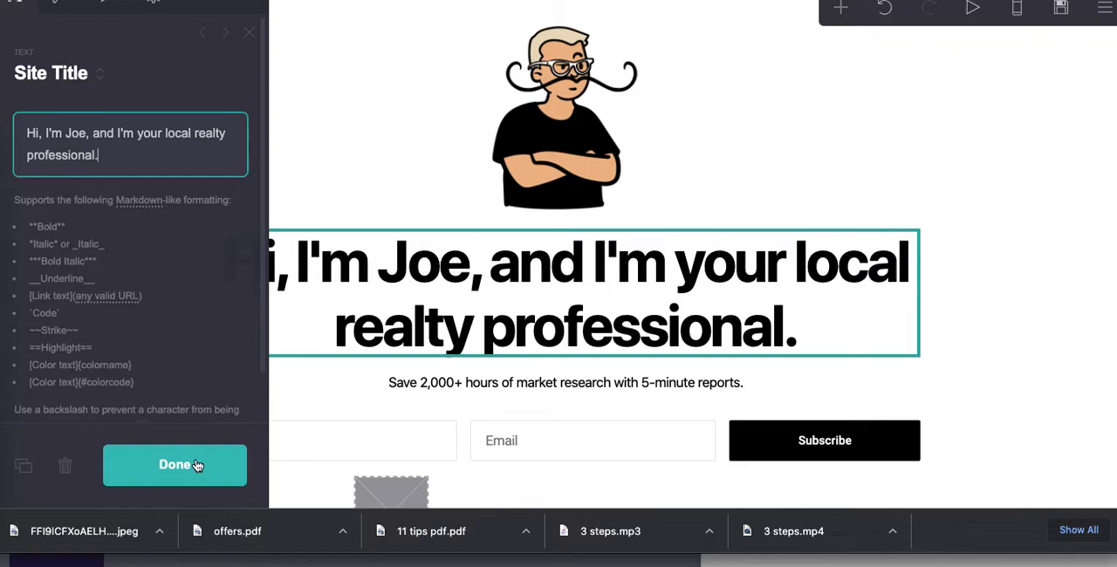
- Rewrite the subheading to promise my best listings by email every Tuesday
click(565, 382)
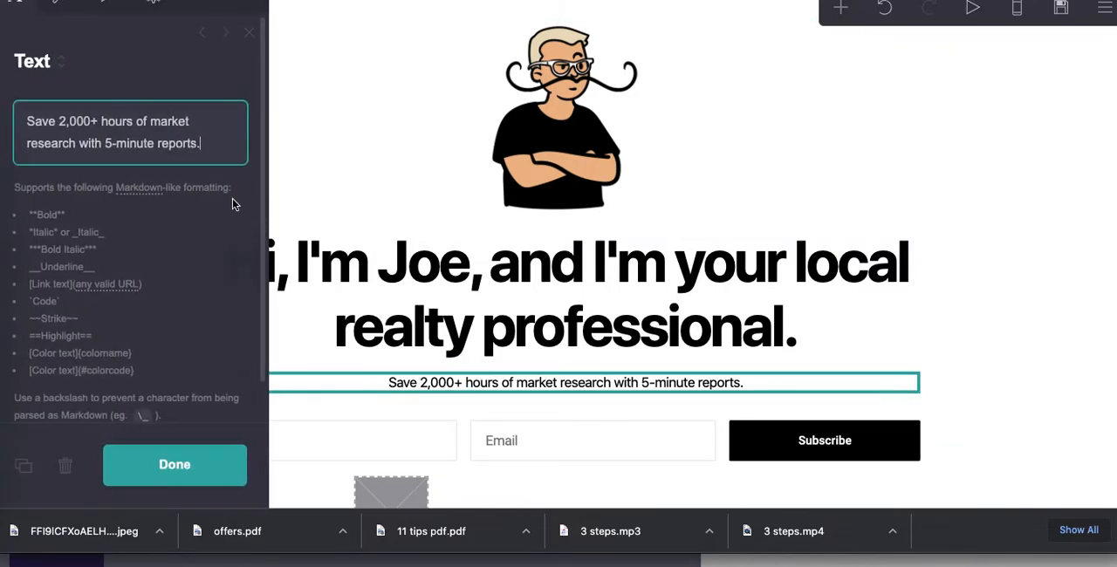
text(G)
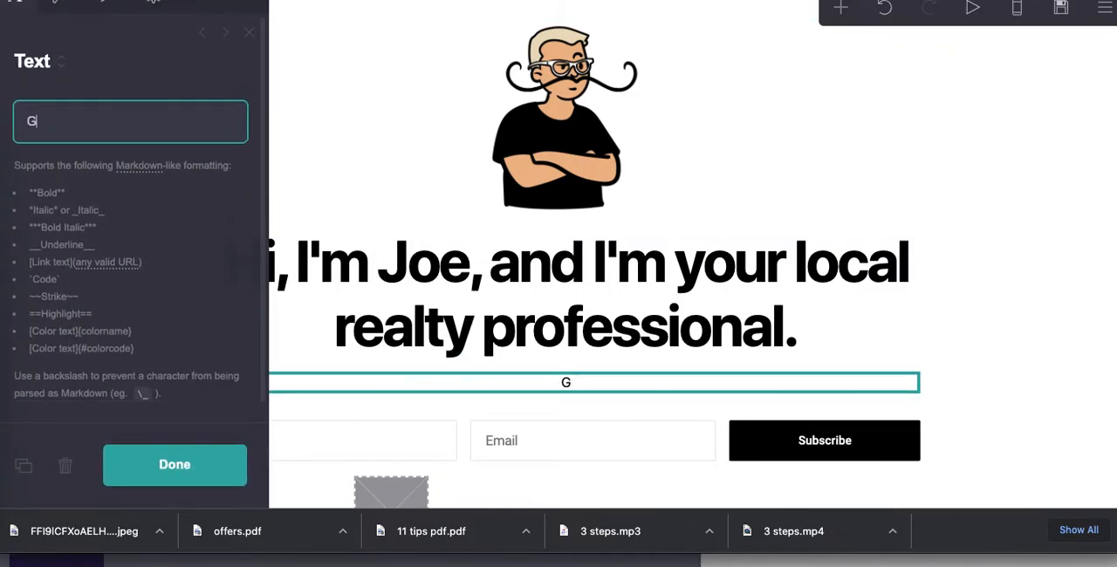
text(et my best)
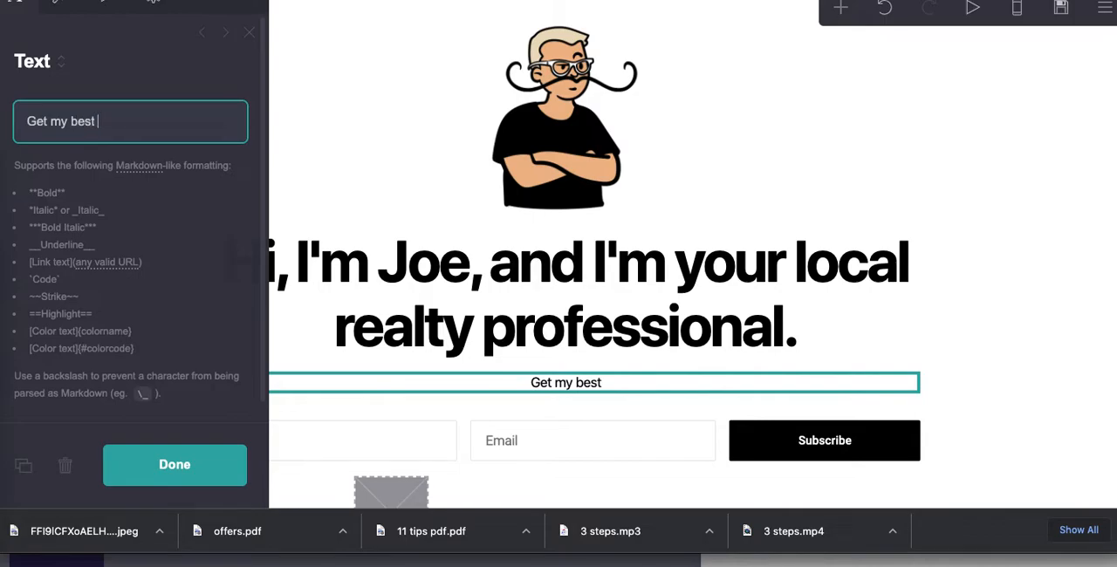
text(listings vis)
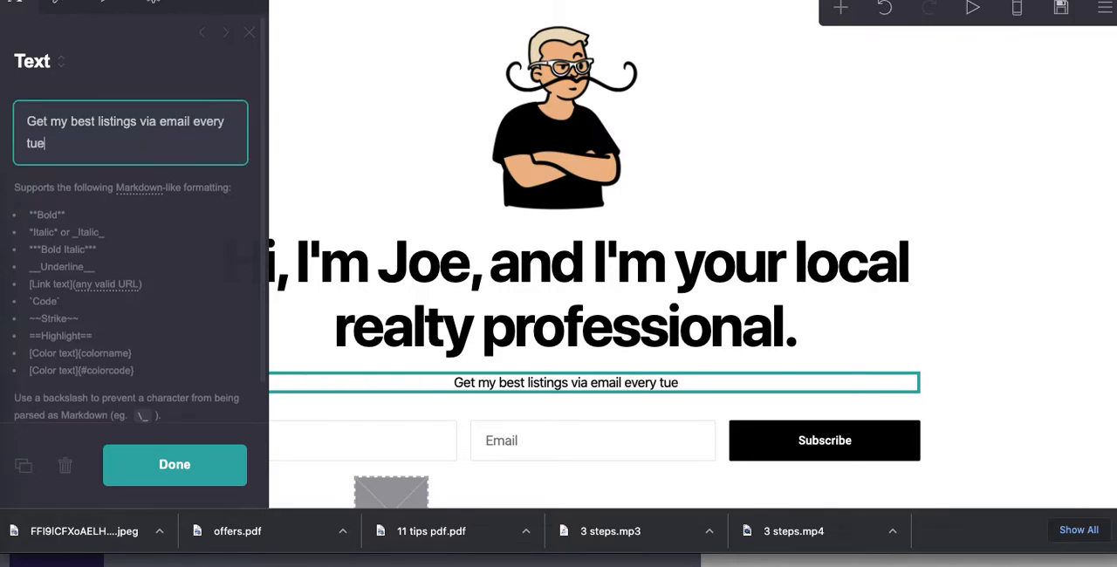
text(sday.)
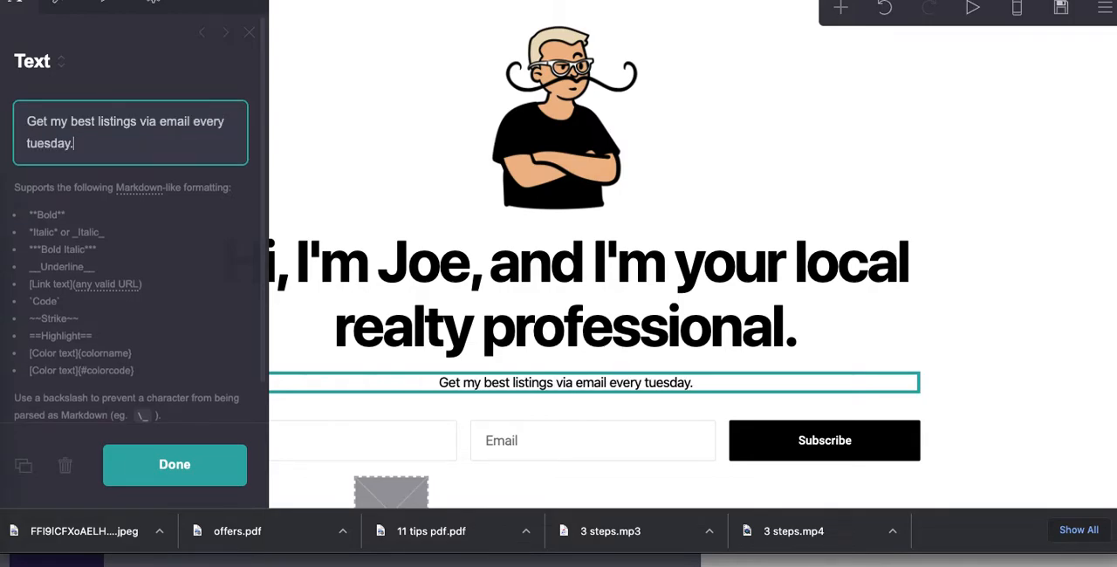
click(174, 464)
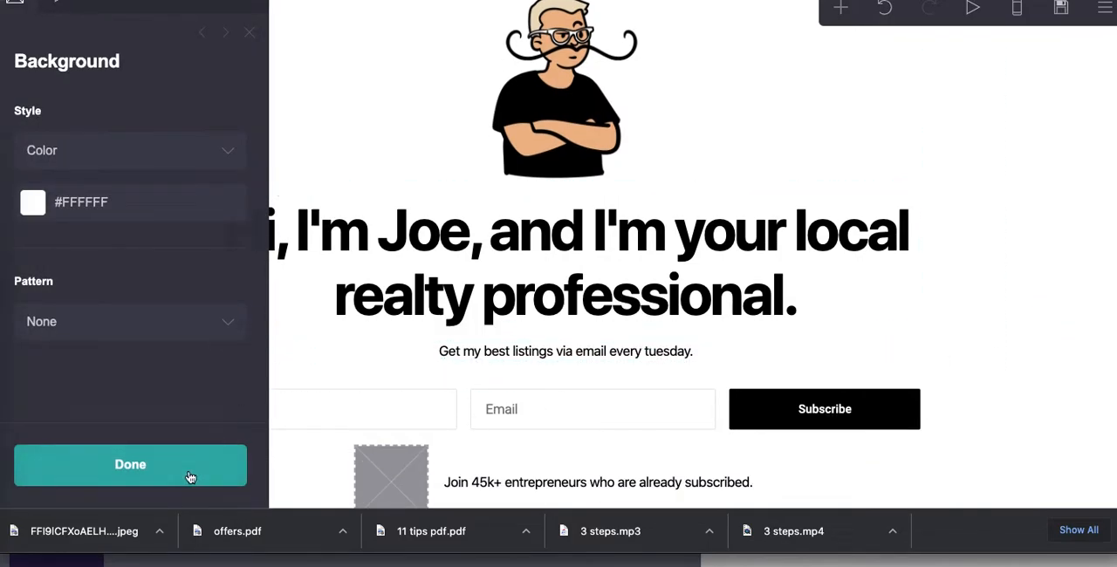
- Switch the signup form's type from MailChimp to Via Revue
click(130, 464)
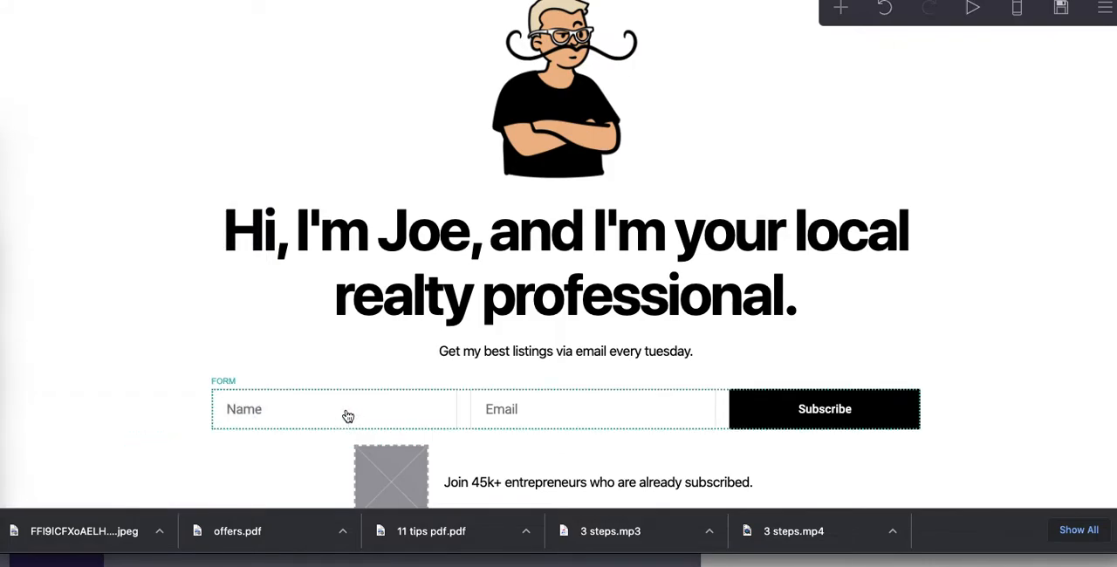
click(334, 408)
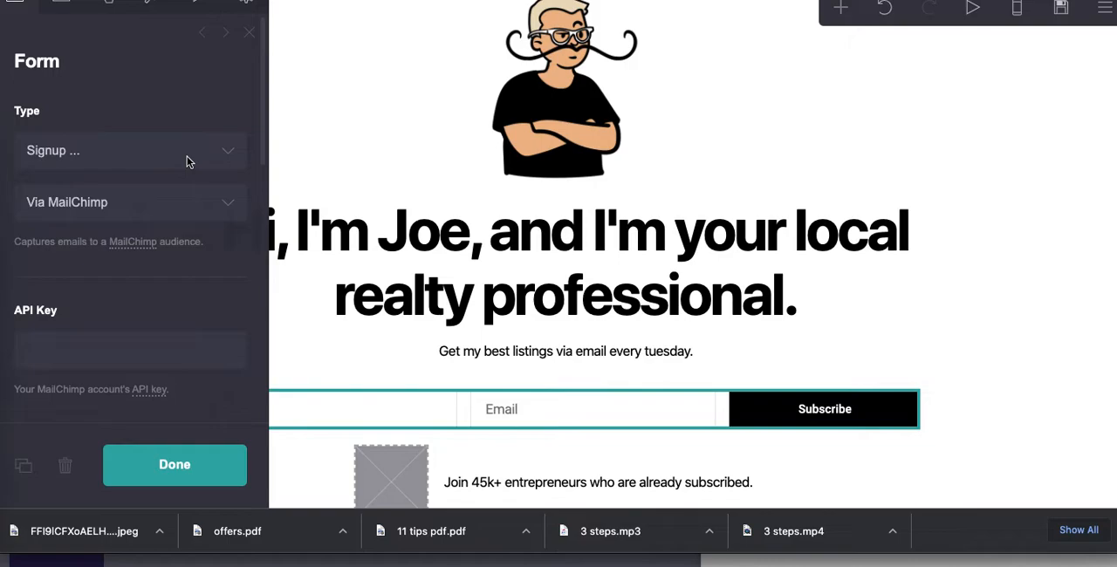
click(129, 150)
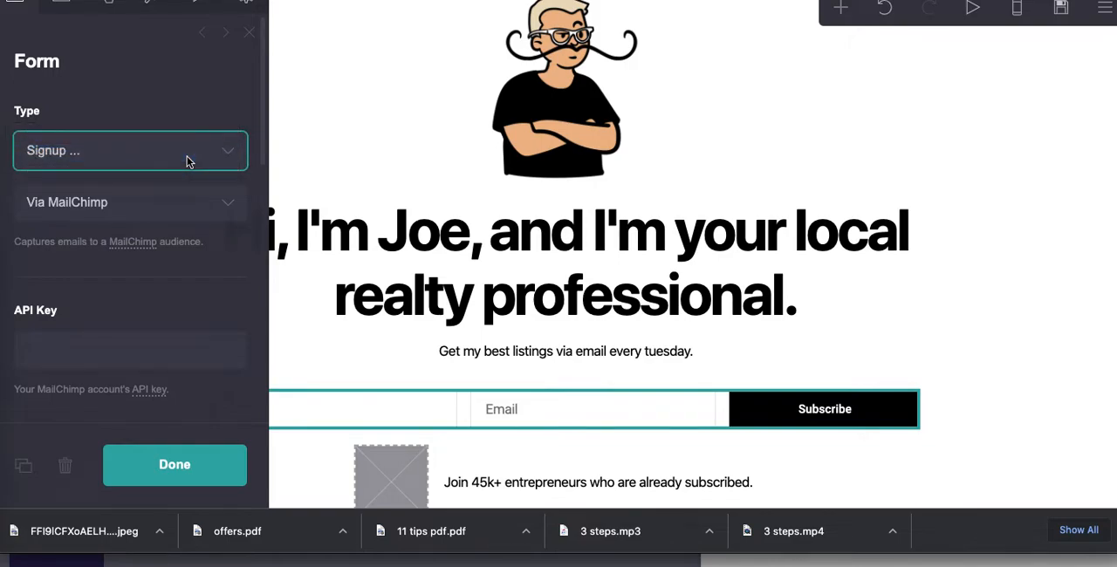
click(130, 150)
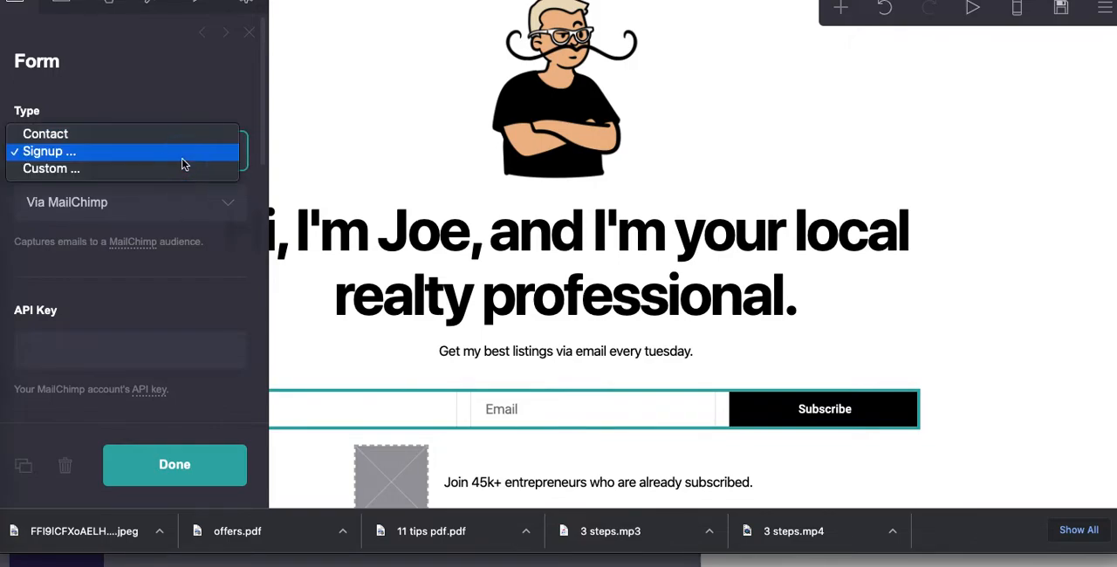
mouse_move(153, 168)
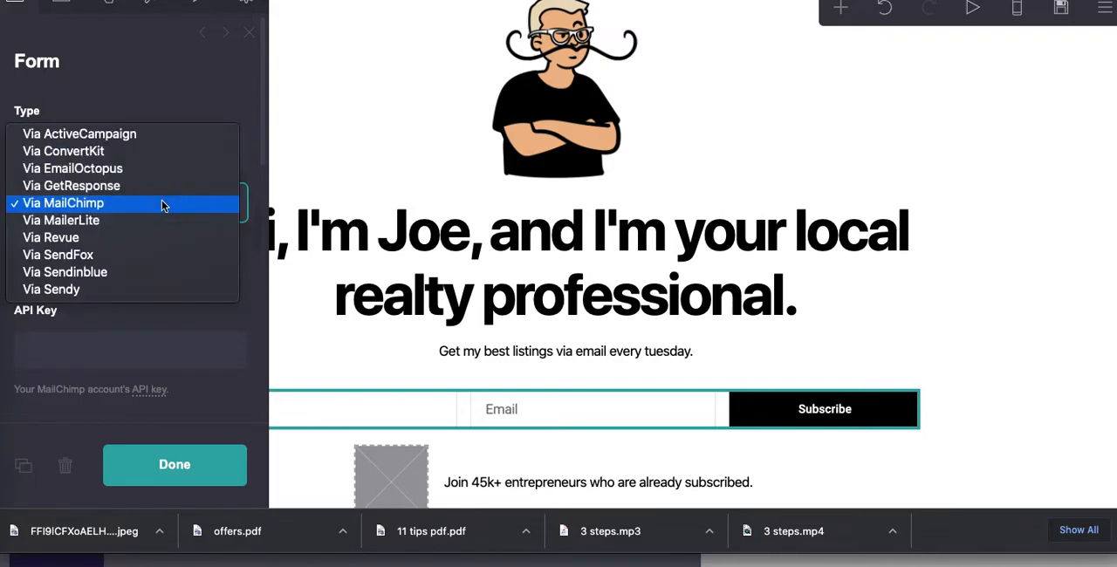
mouse_move(159, 185)
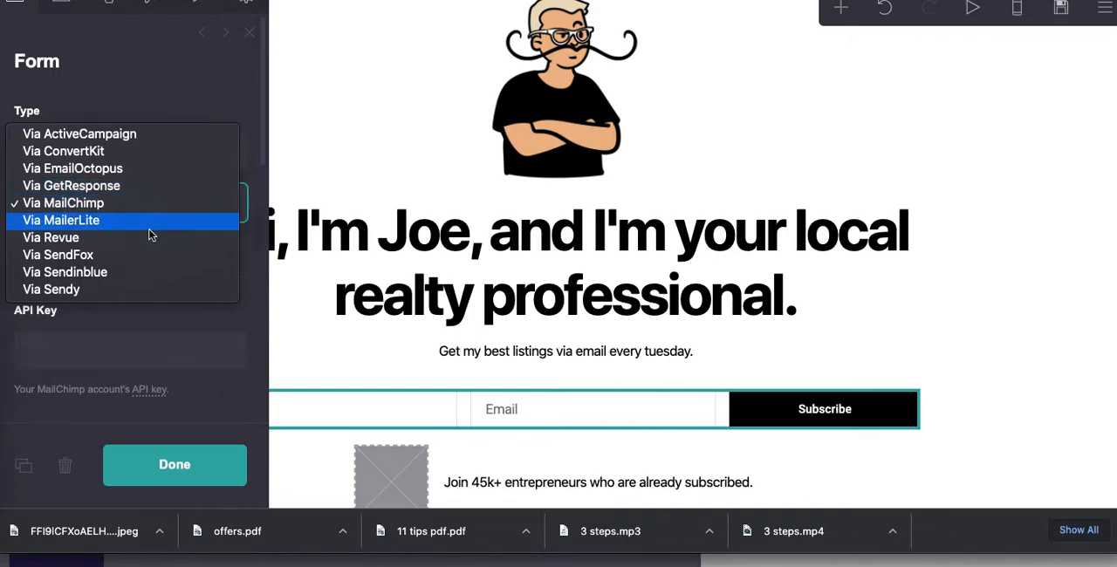
click(50, 238)
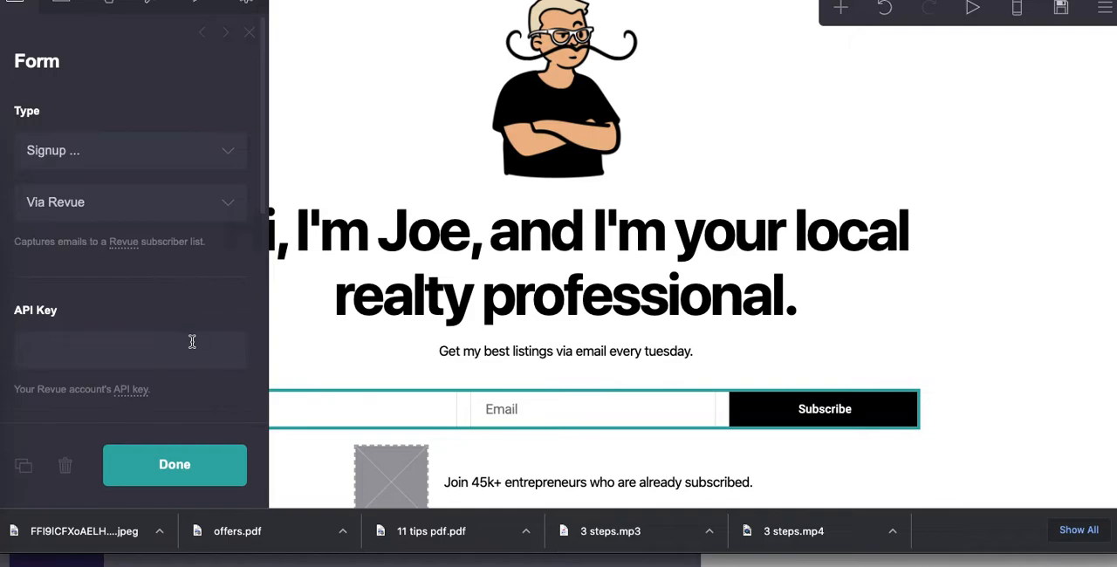
click(129, 349)
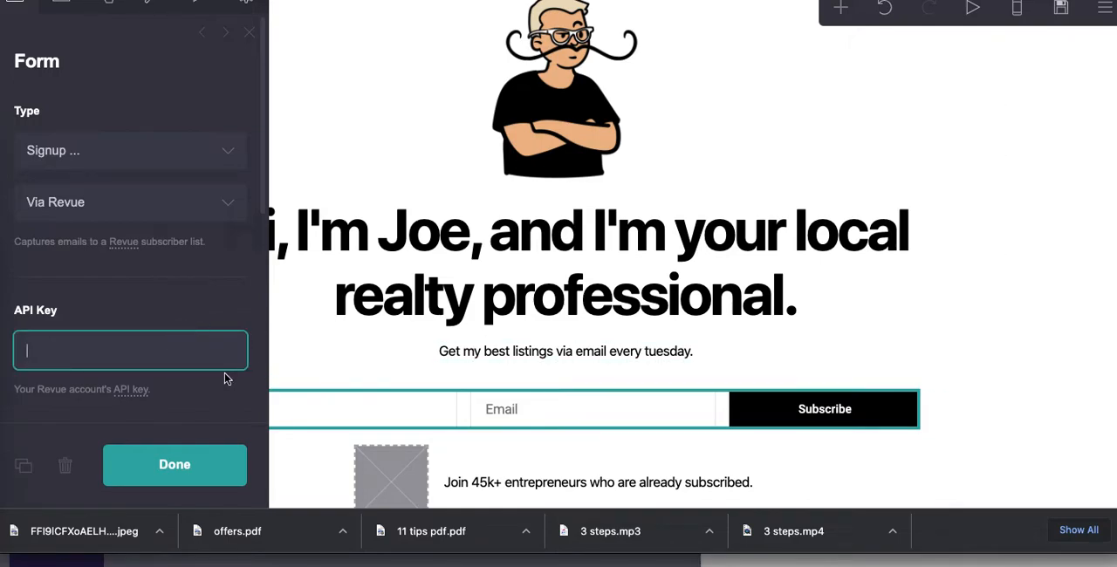
scroll(down, 3)
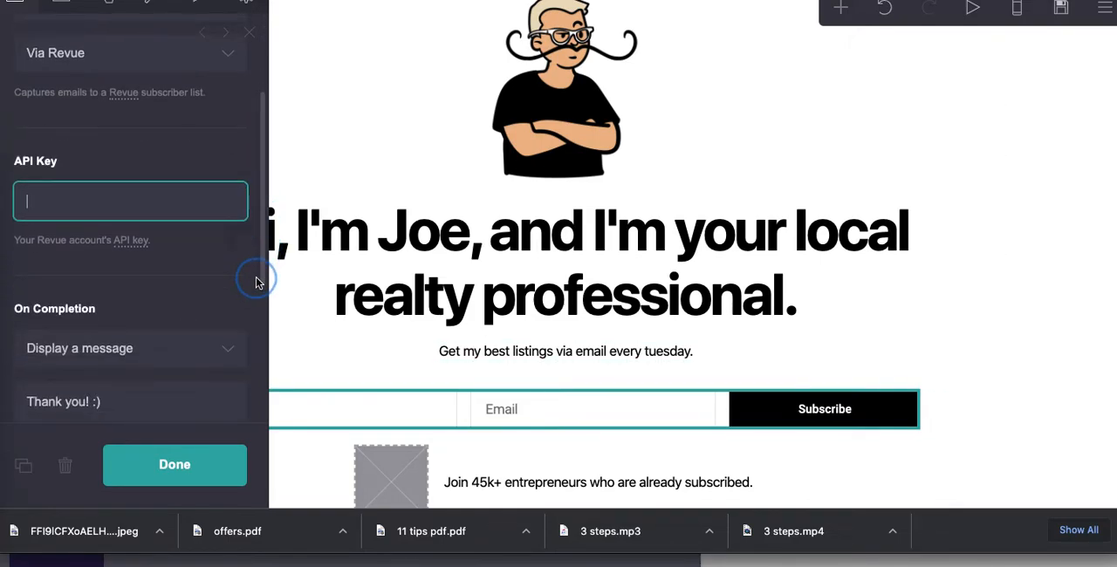
scroll(down, 3)
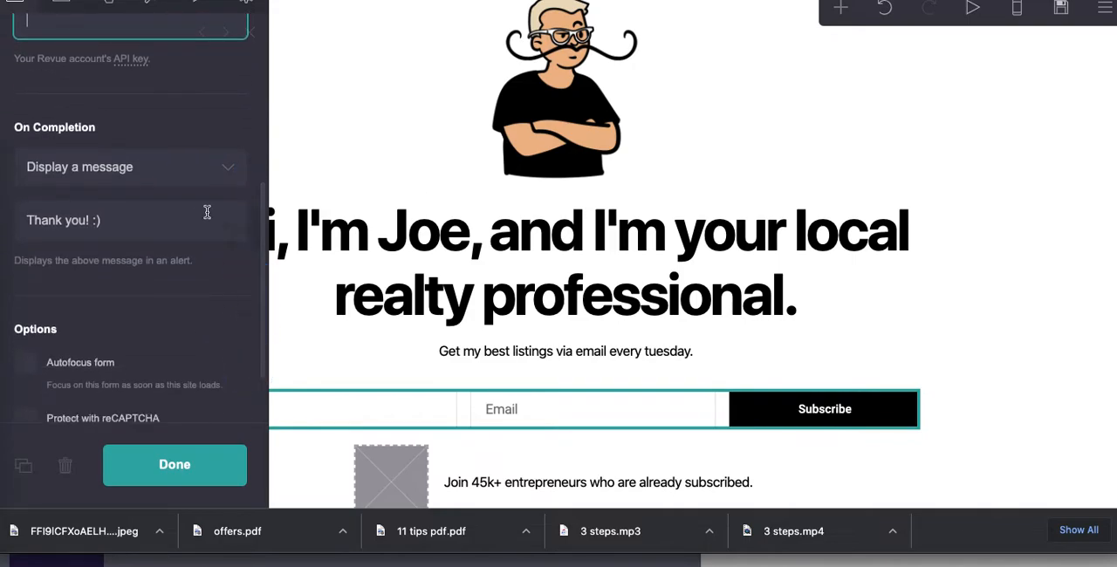
click(130, 167)
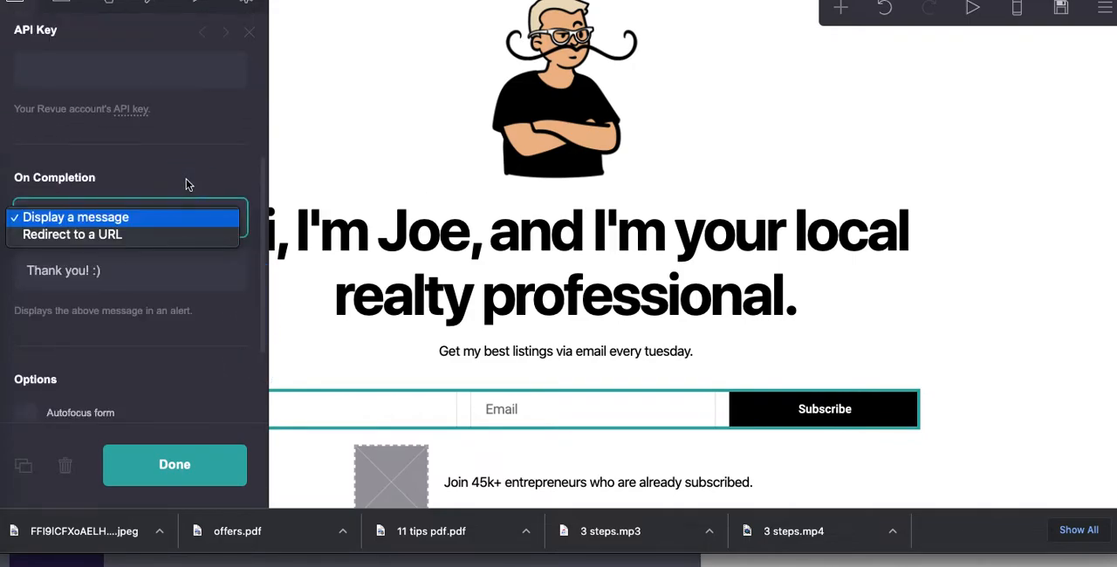
mouse_move(146, 234)
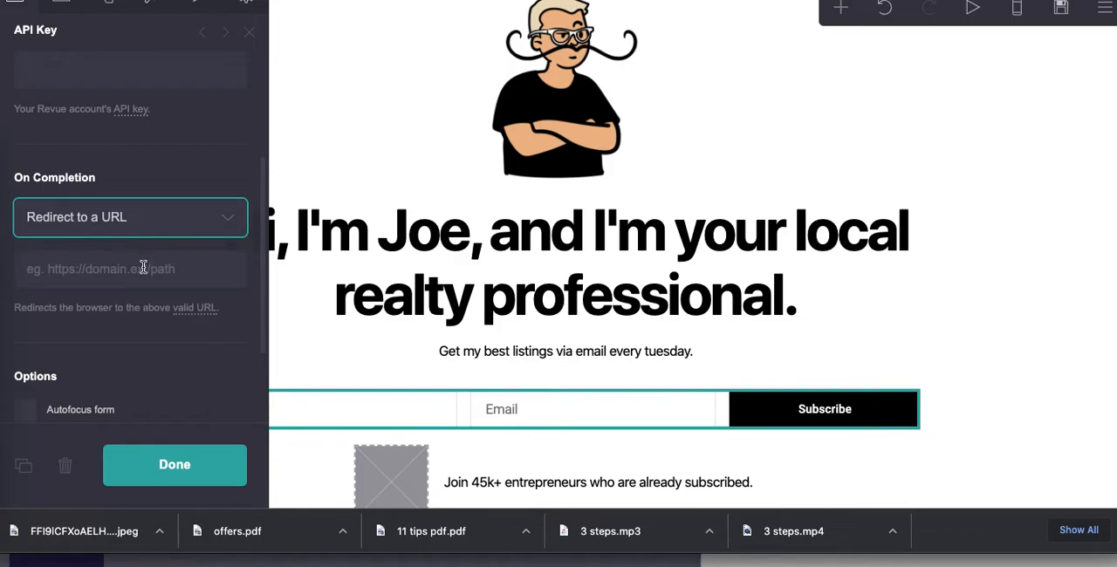
text(http://partners.mindfulmarketplace.co)
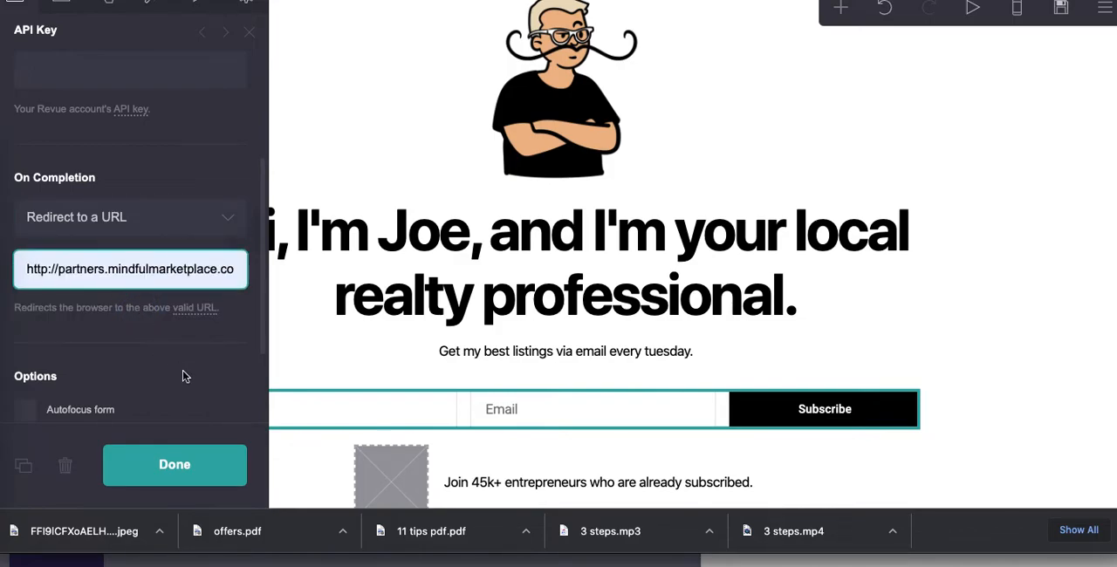
click(174, 464)
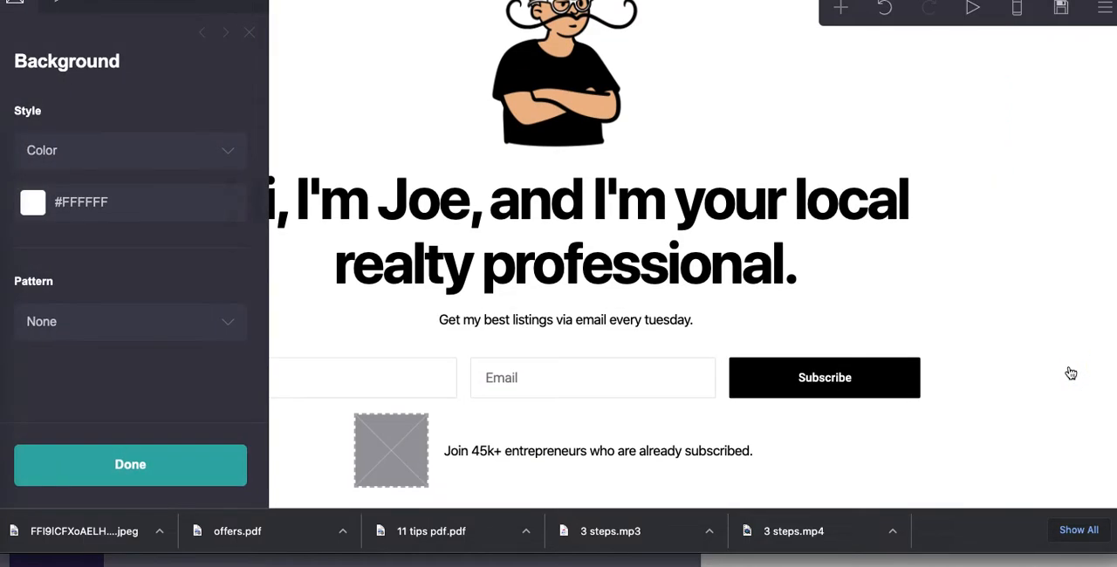
- Replace the subscriber line with "Join 9 other smart local yokels who are already on my list."
click(597, 451)
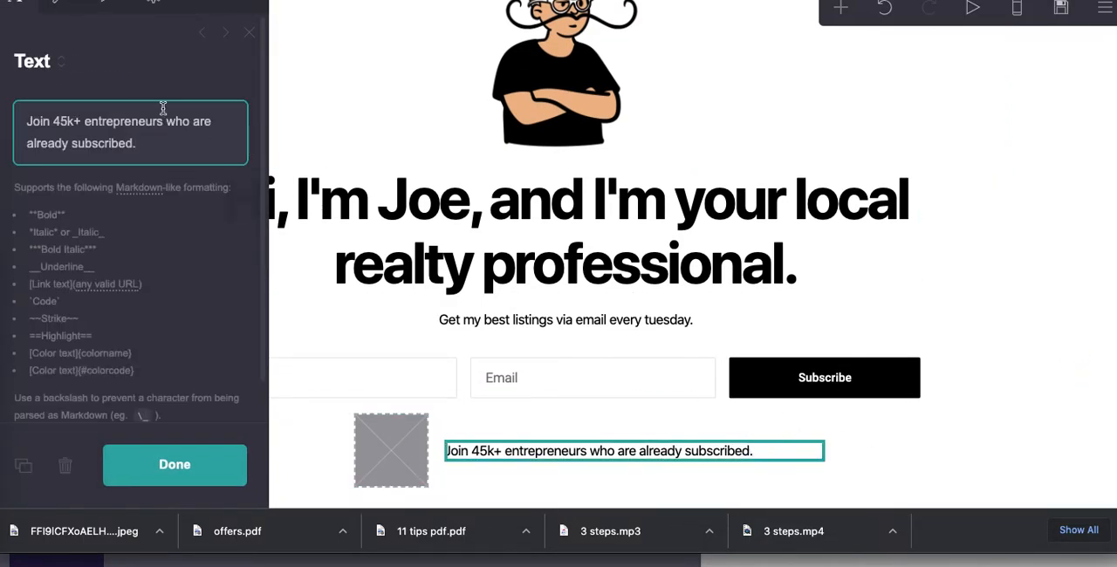
text(Join)
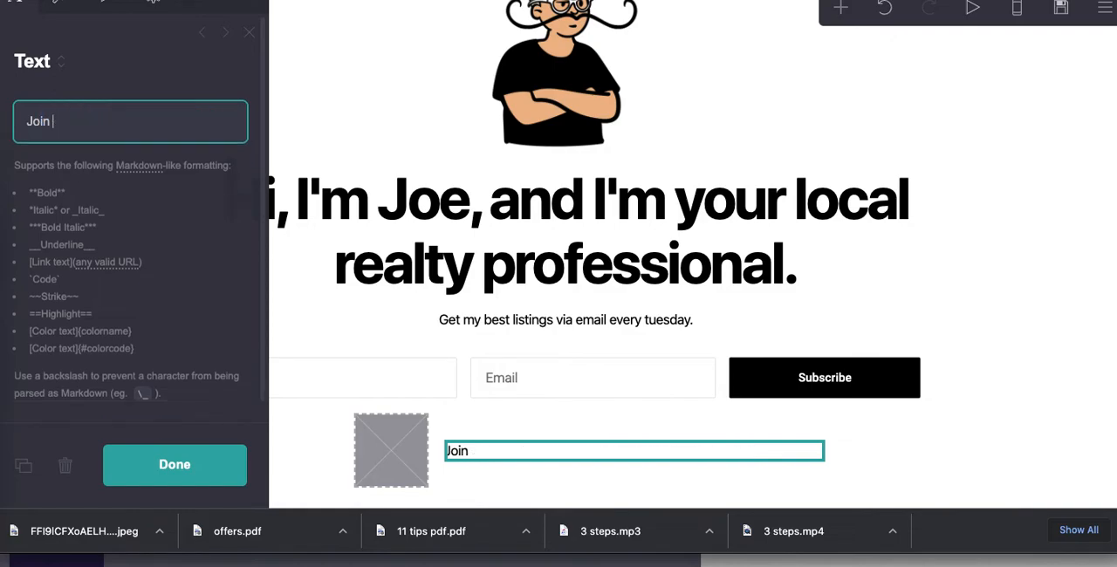
text(9 ot)
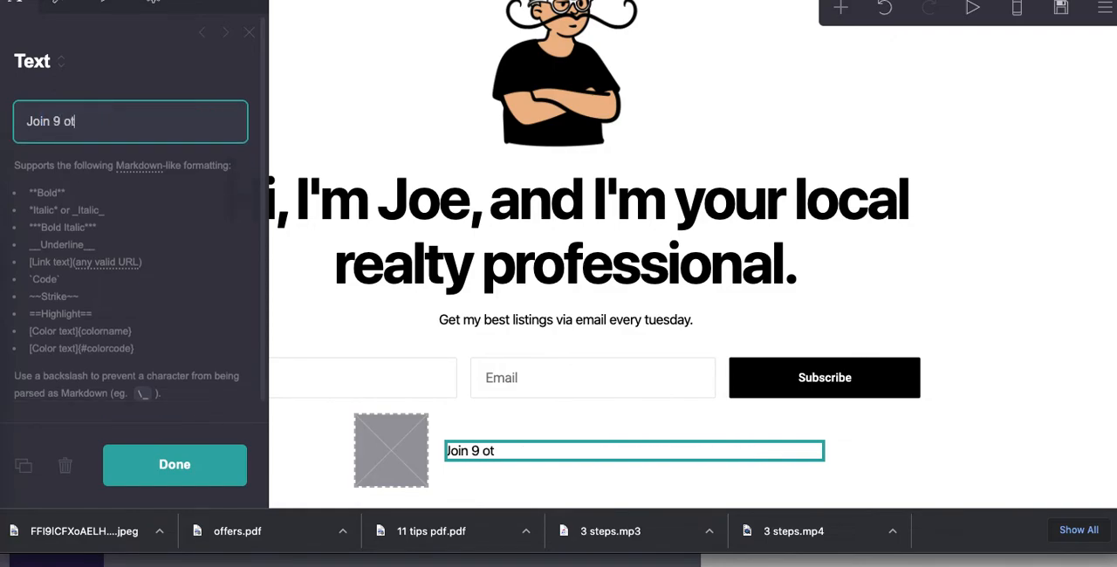
text(her smart local yo)
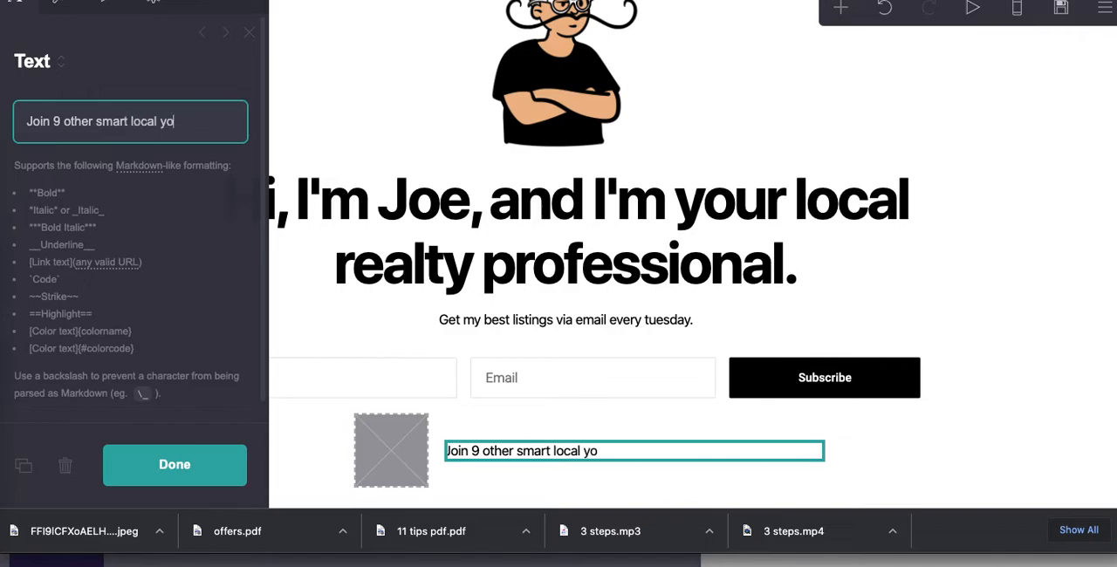
text(kels who are)
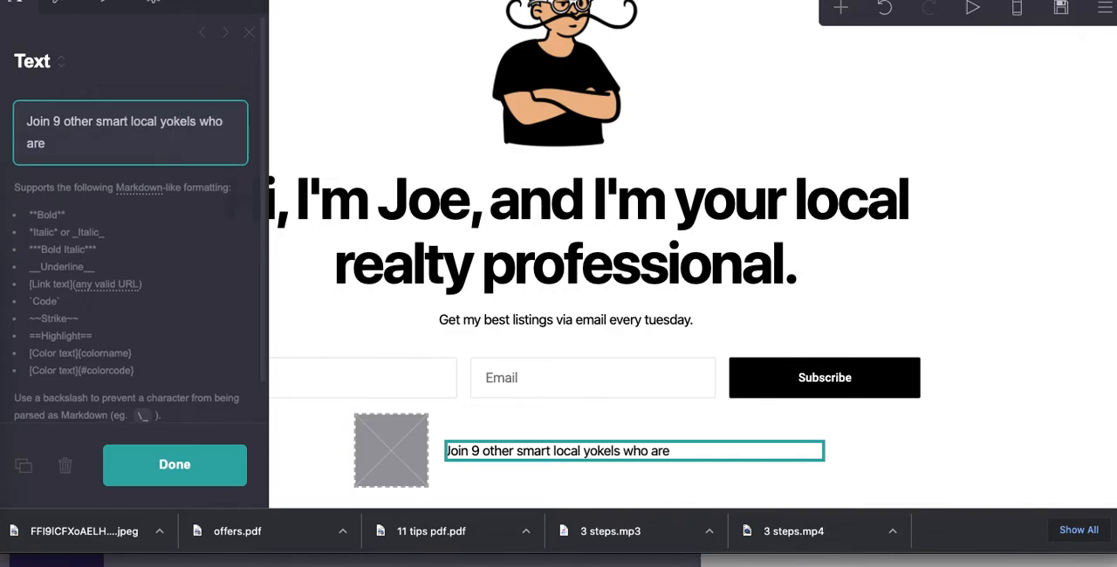
text(alr)
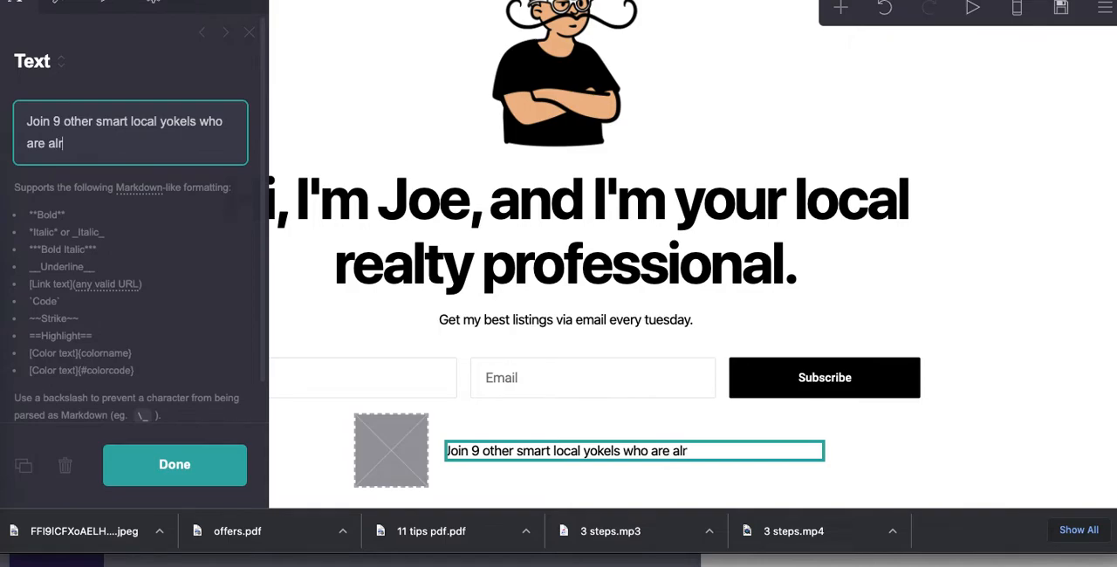
text(eady on my l)
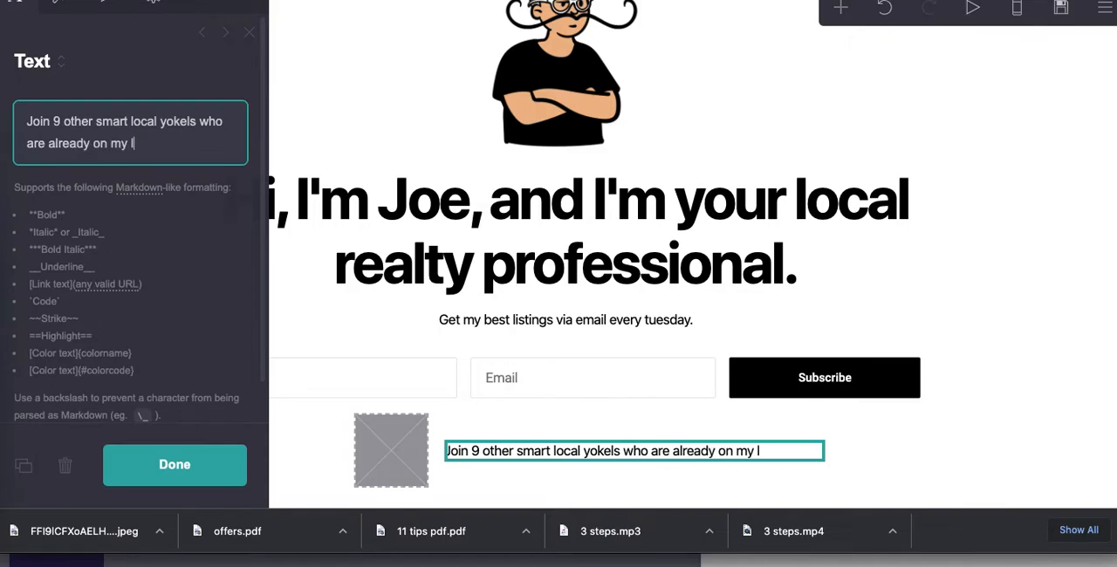
text(ist.)
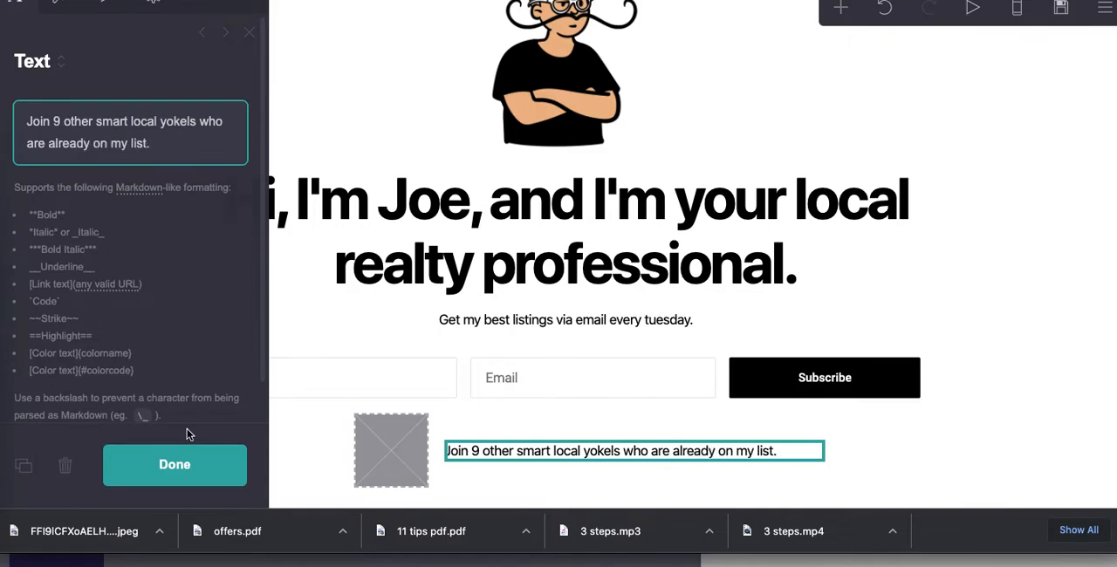
click(173, 465)
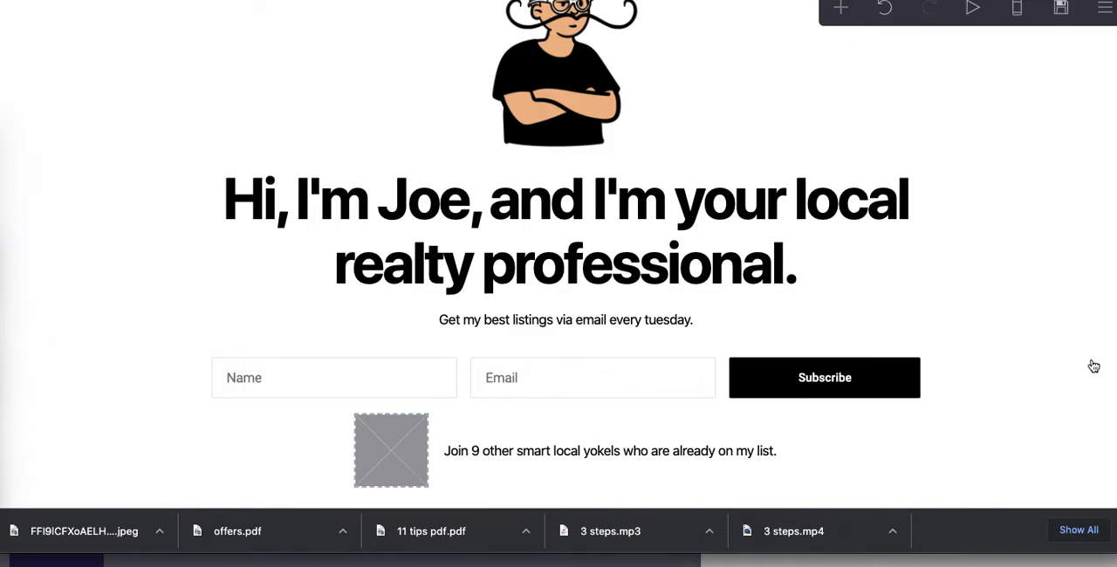
scroll(down, 3)
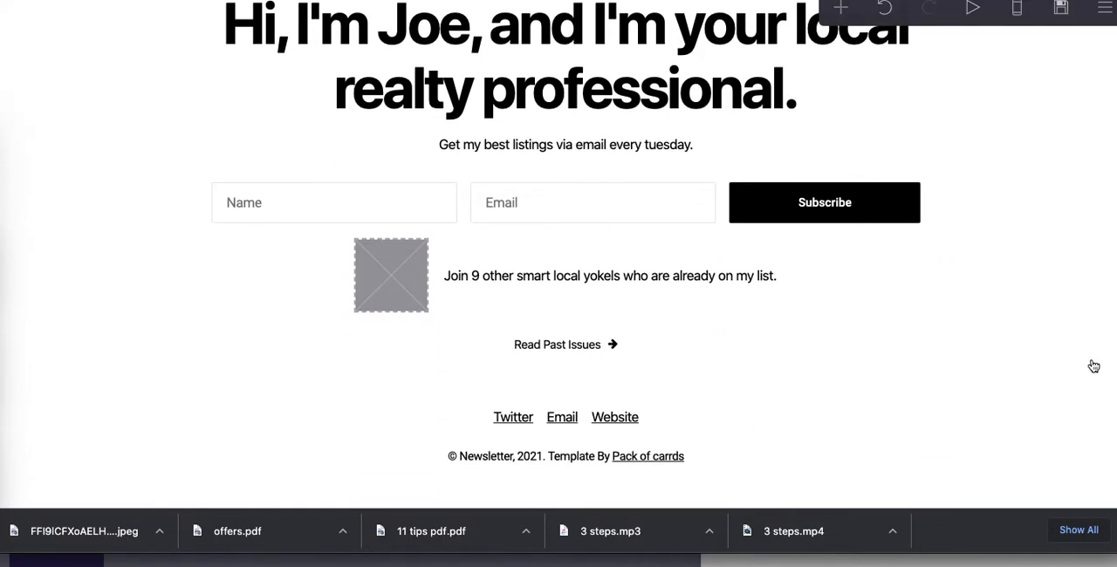
click(566, 344)
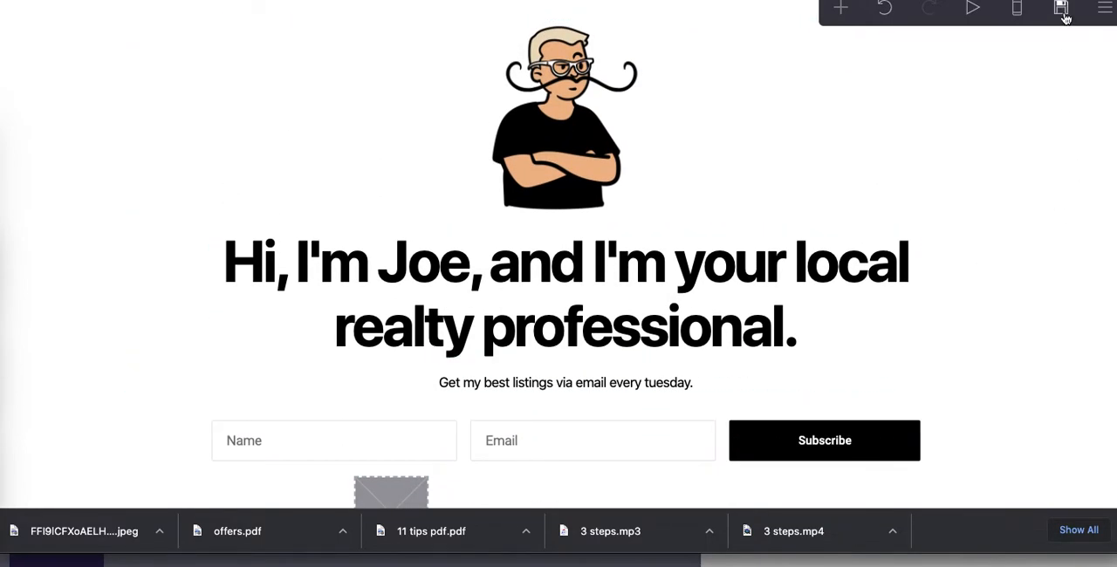
- Enter the site title "local realtor" and description in the publish settings
click(1061, 8)
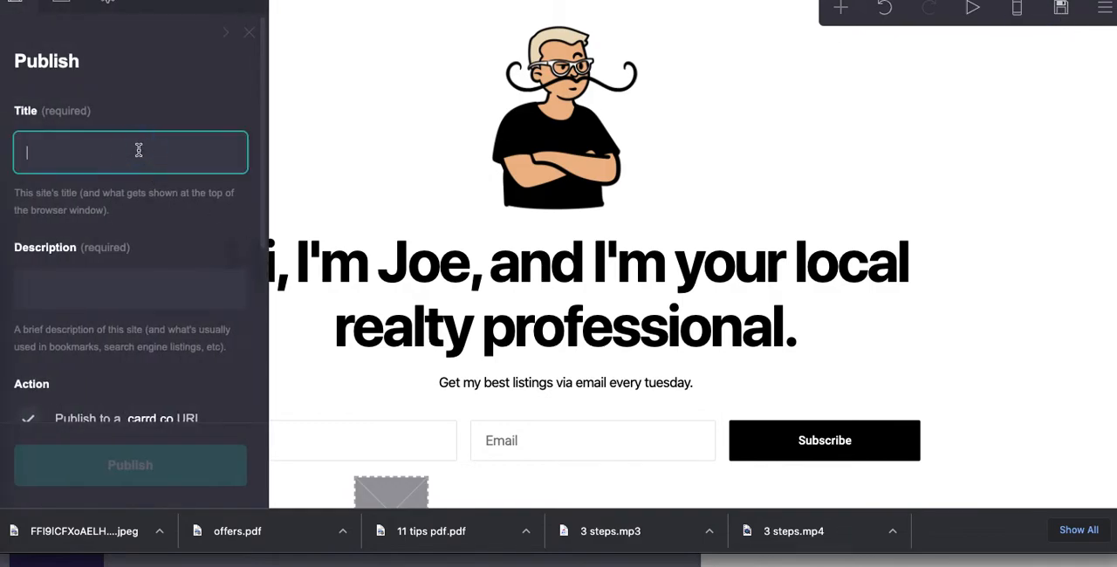
text(local realtor)
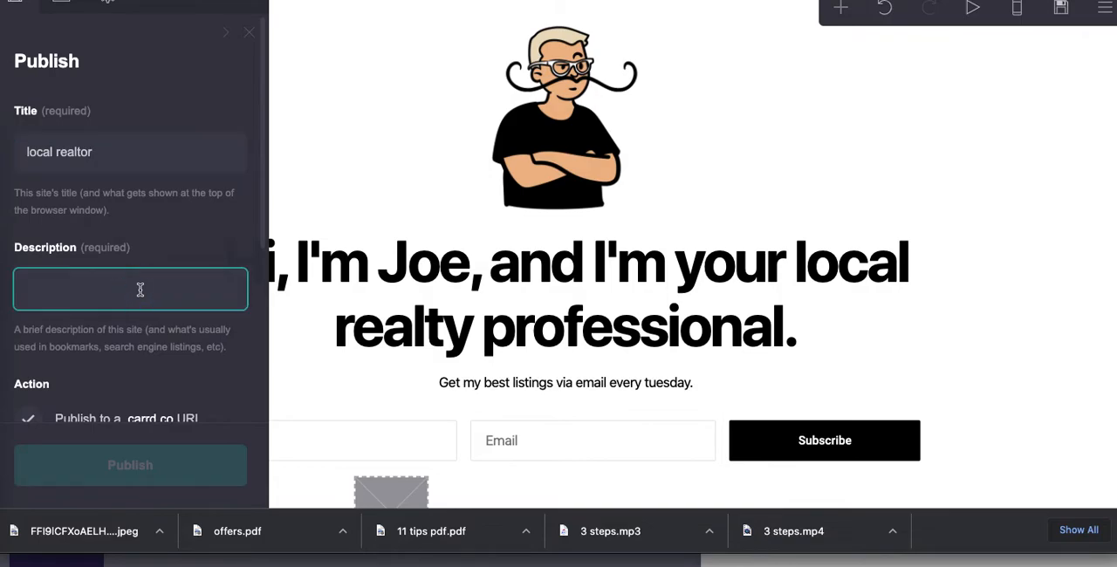
text(local realtor 1)
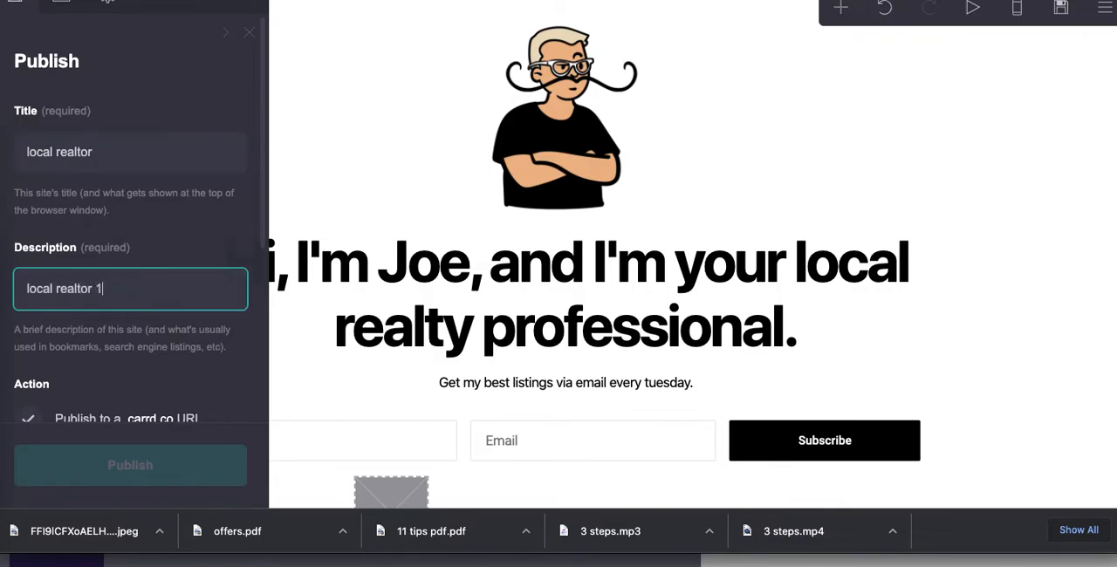
scroll(down, 3)
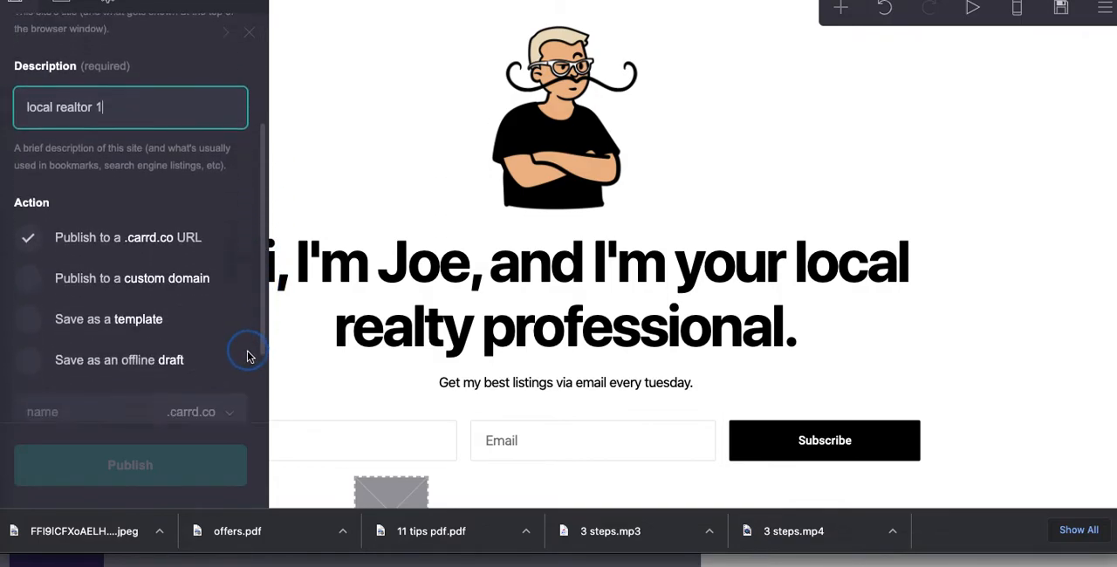
scroll(down, 3)
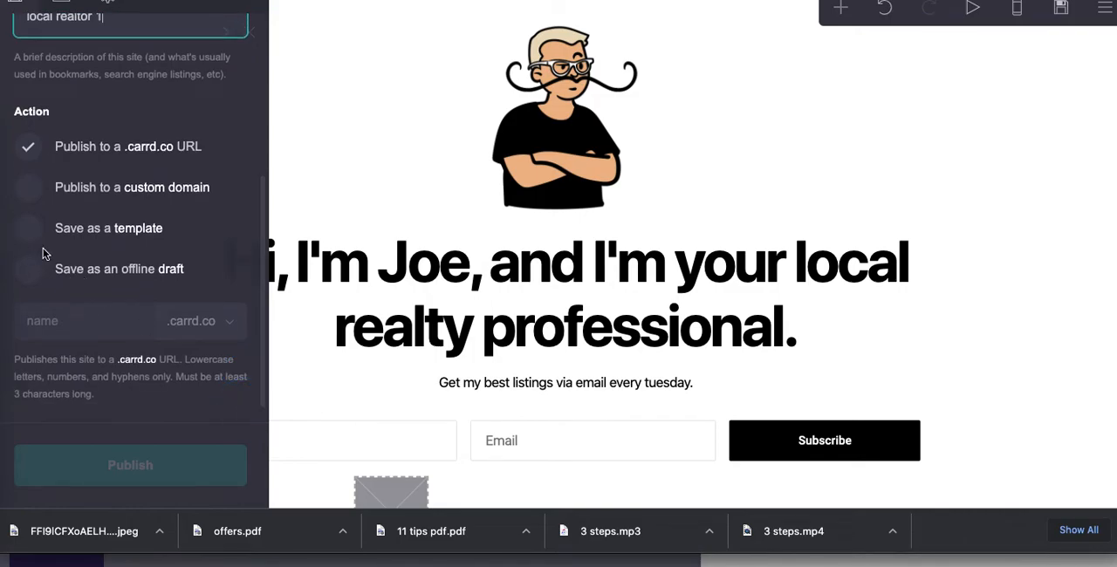
- Set the address to localrealtor.carrd.co and attempt to publish
click(132, 186)
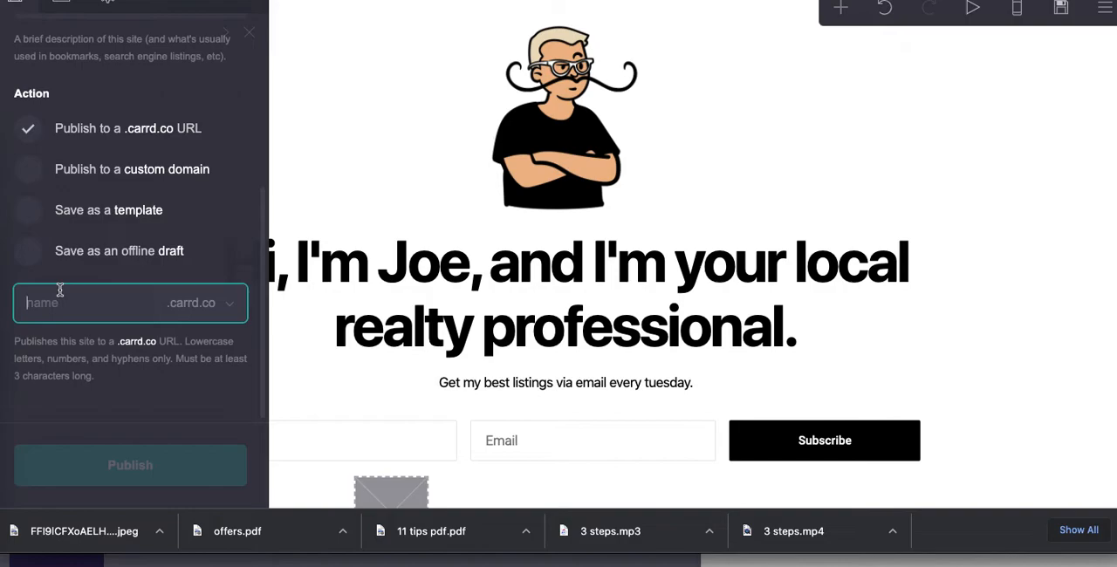
text(localrealt)
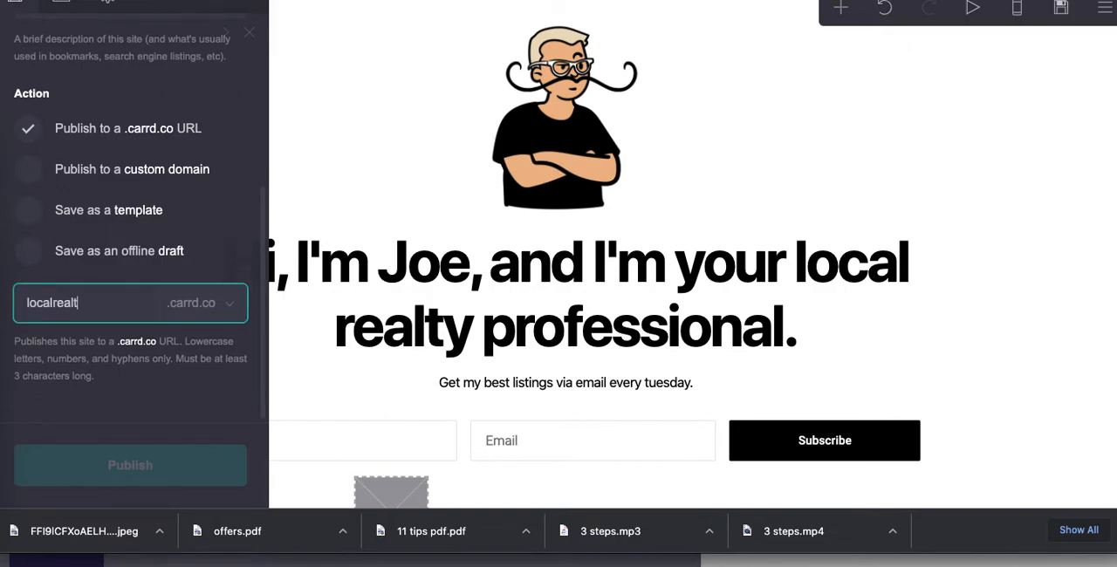
text(or)
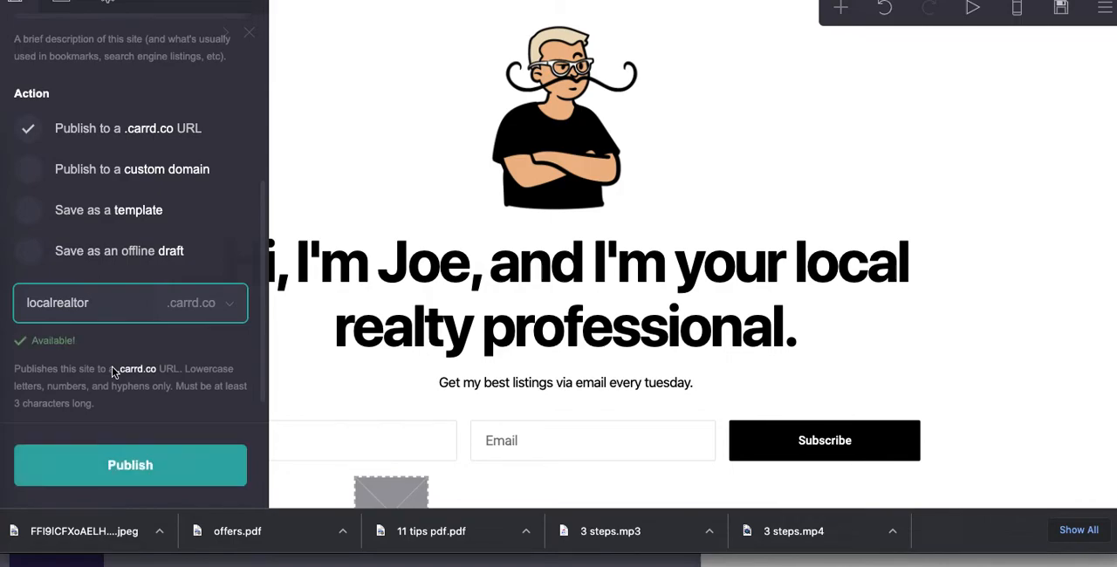
click(130, 464)
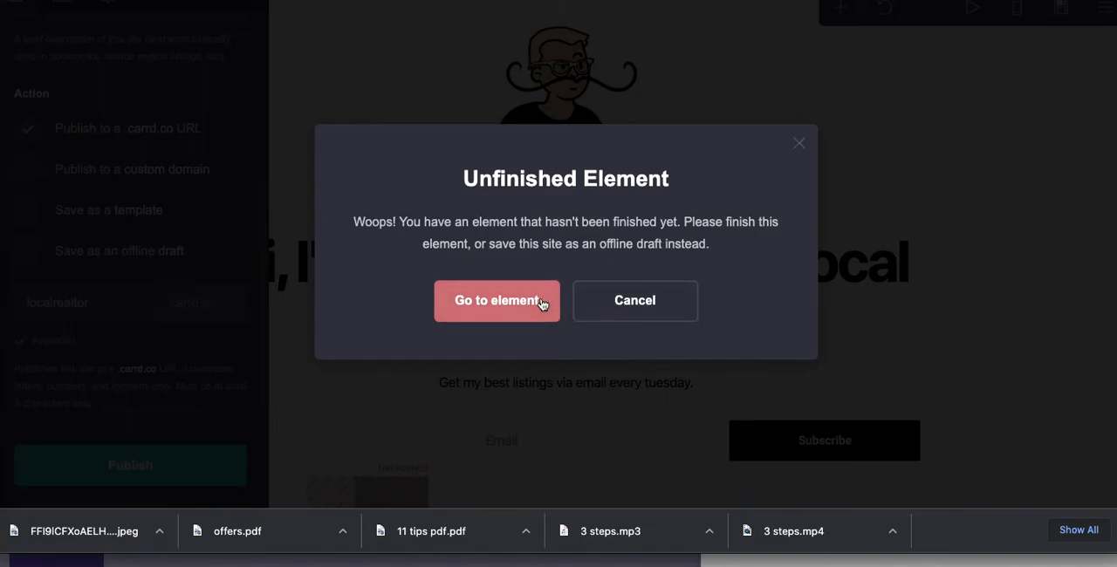
- Fill the empty subscriber-line image with the cropped bearded pink-sweater avatar
click(497, 300)
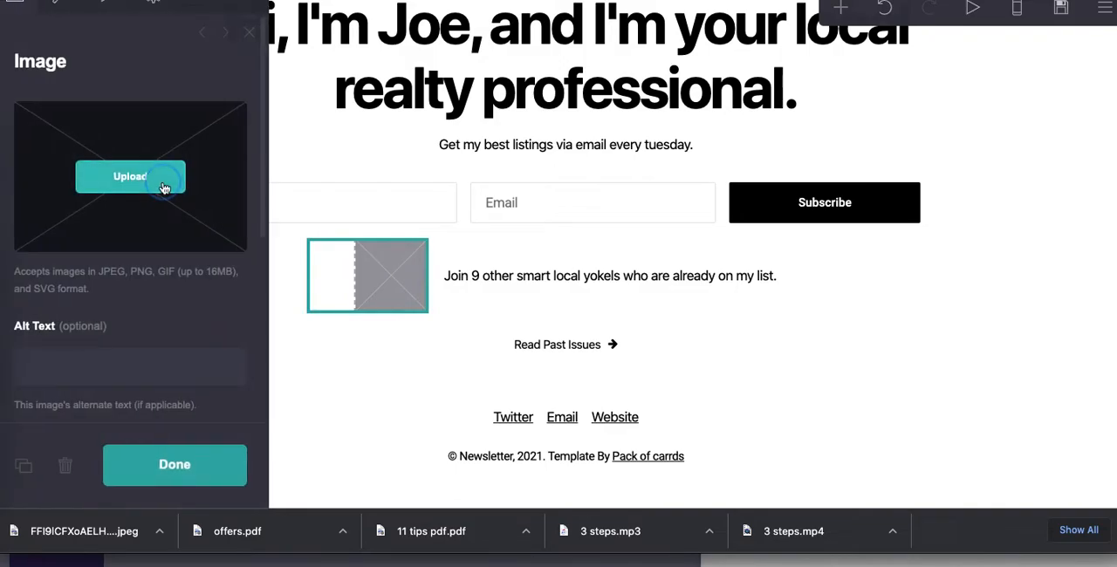
click(130, 176)
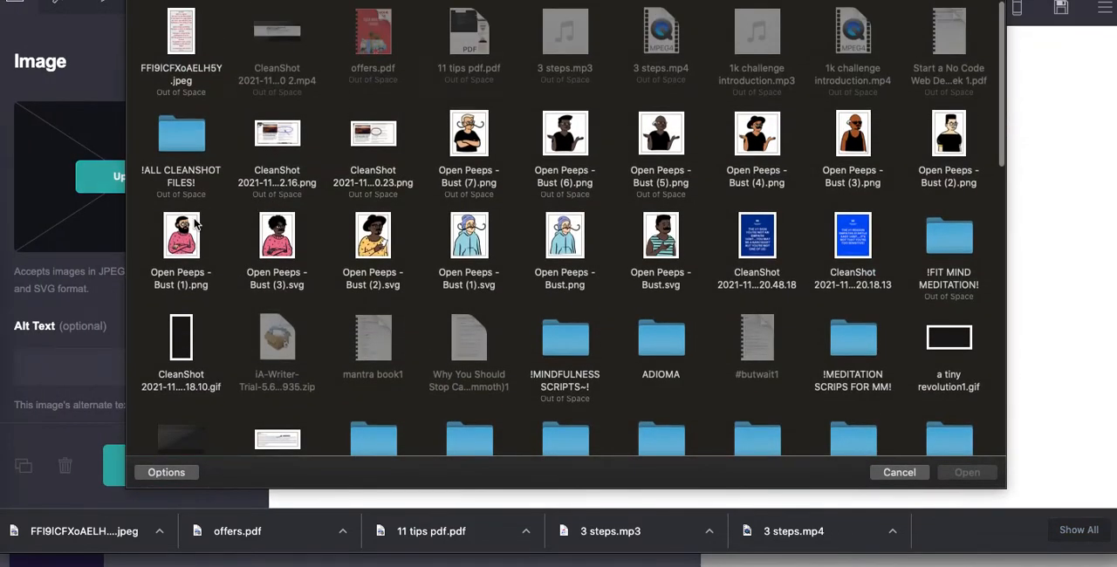
click(899, 472)
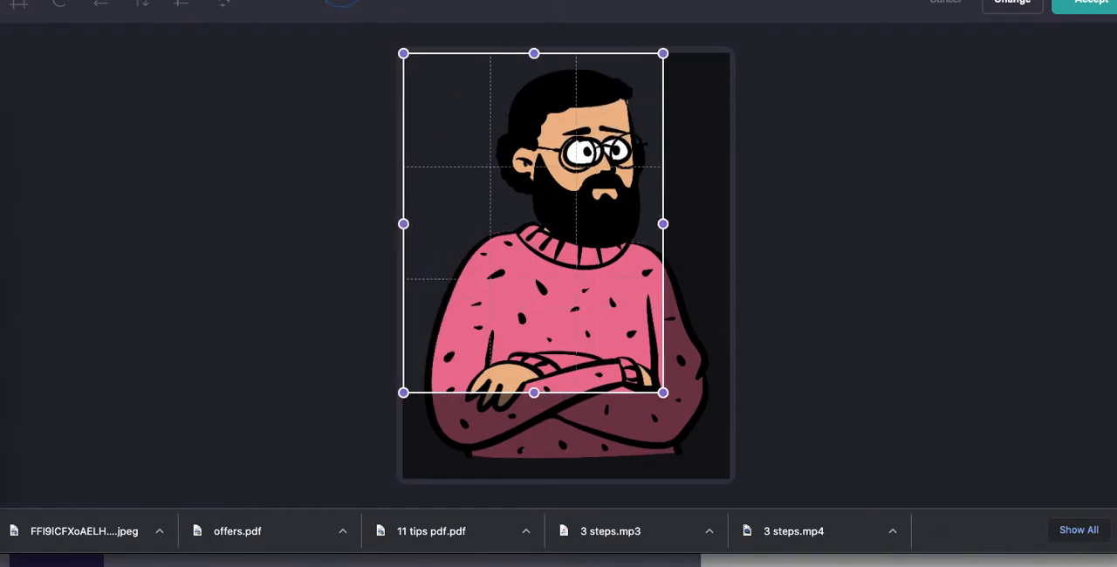
drag(663, 392, 728, 476)
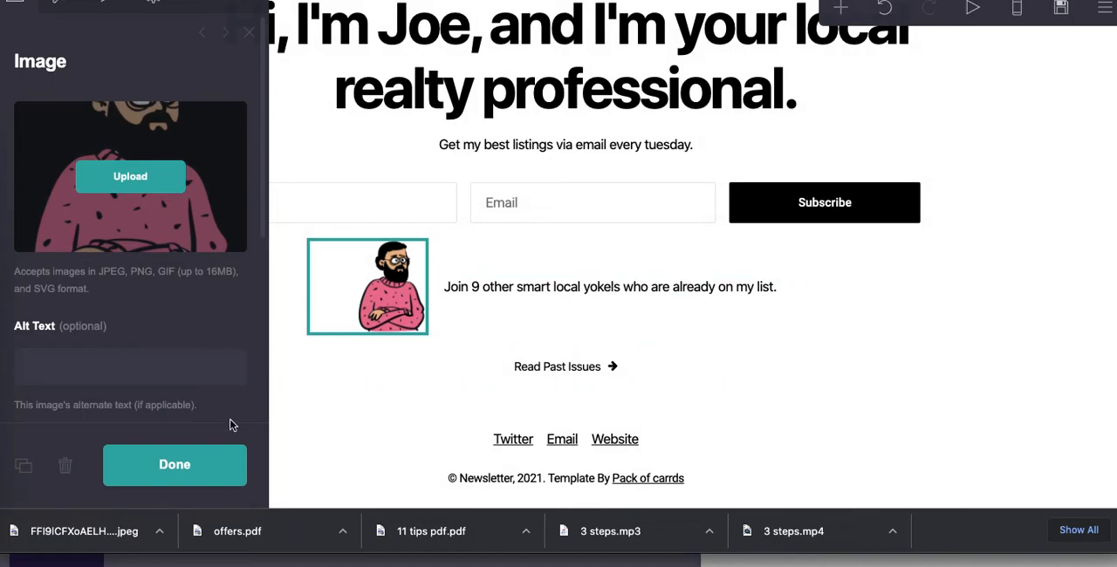
click(174, 464)
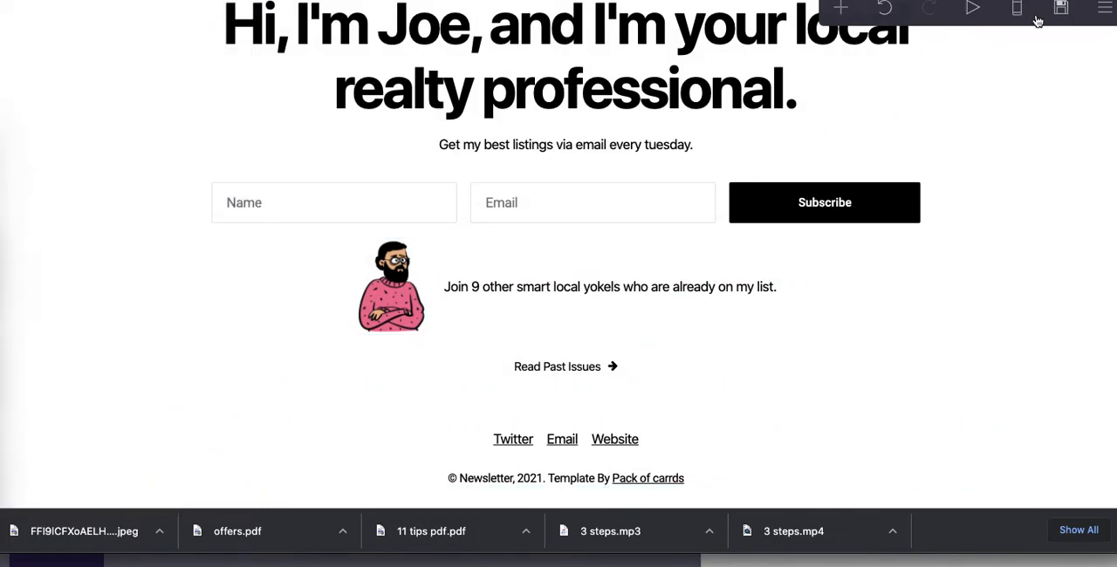
click(1060, 8)
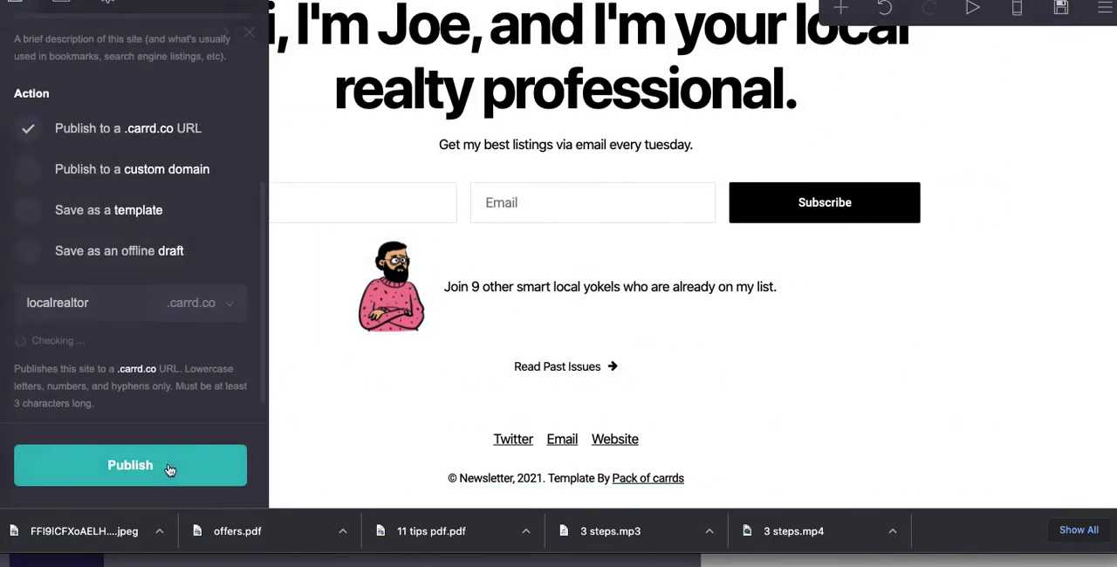
- Publish the site to localrealtor.carrd.co
click(130, 466)
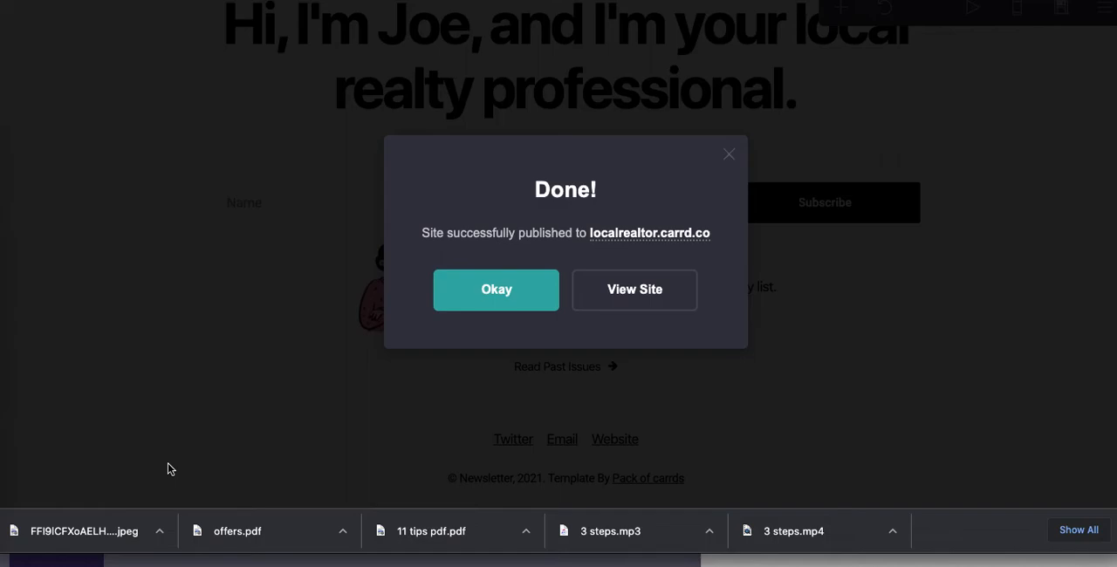
mouse_move(635, 290)
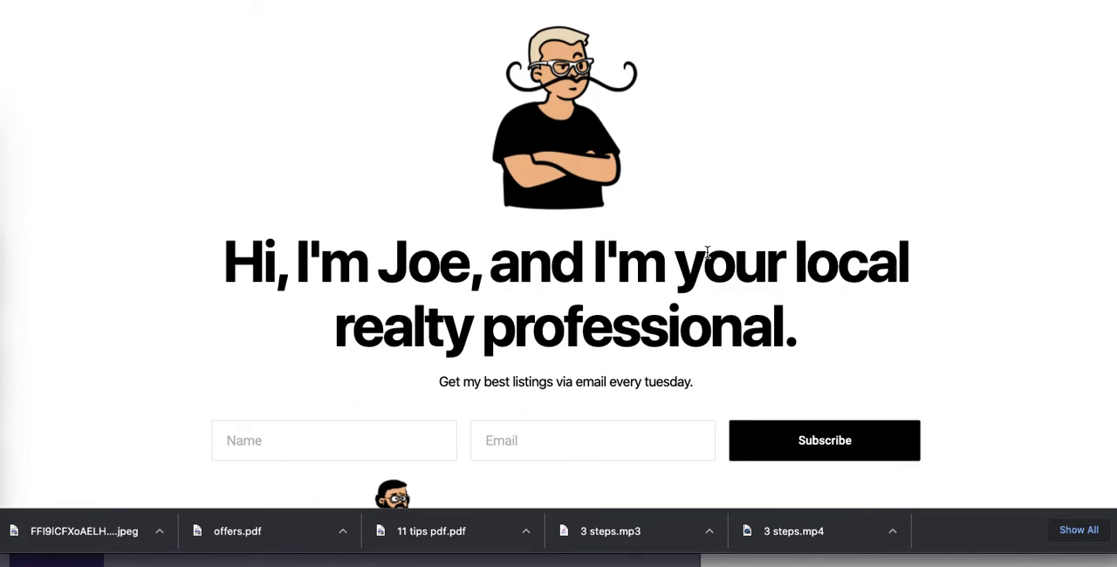
- Scroll through the live page and submit the signup form empty to check validation
scroll(down, 3)
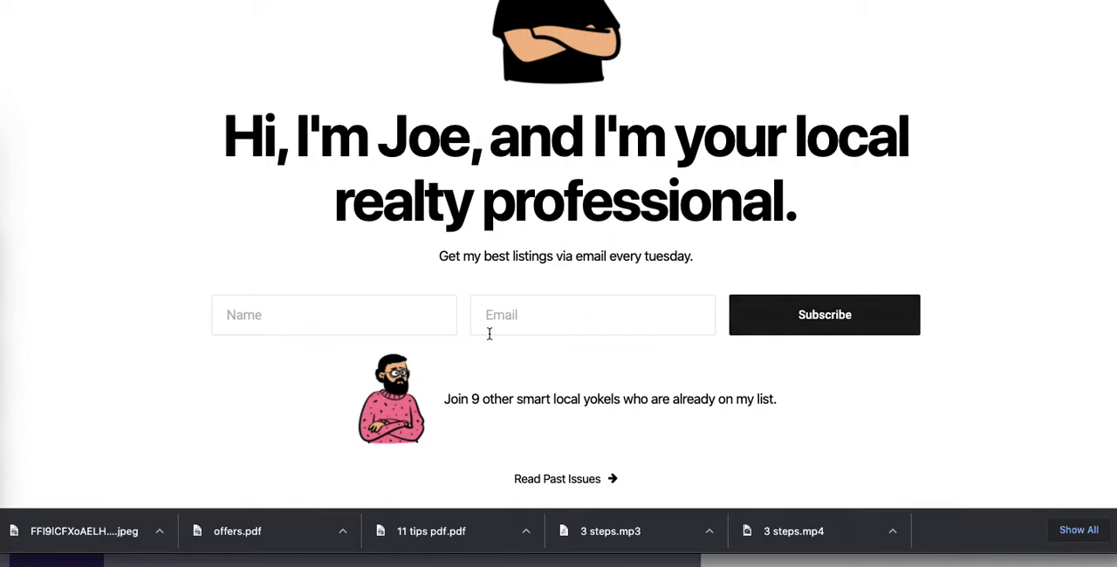
mouse_move(205, 356)
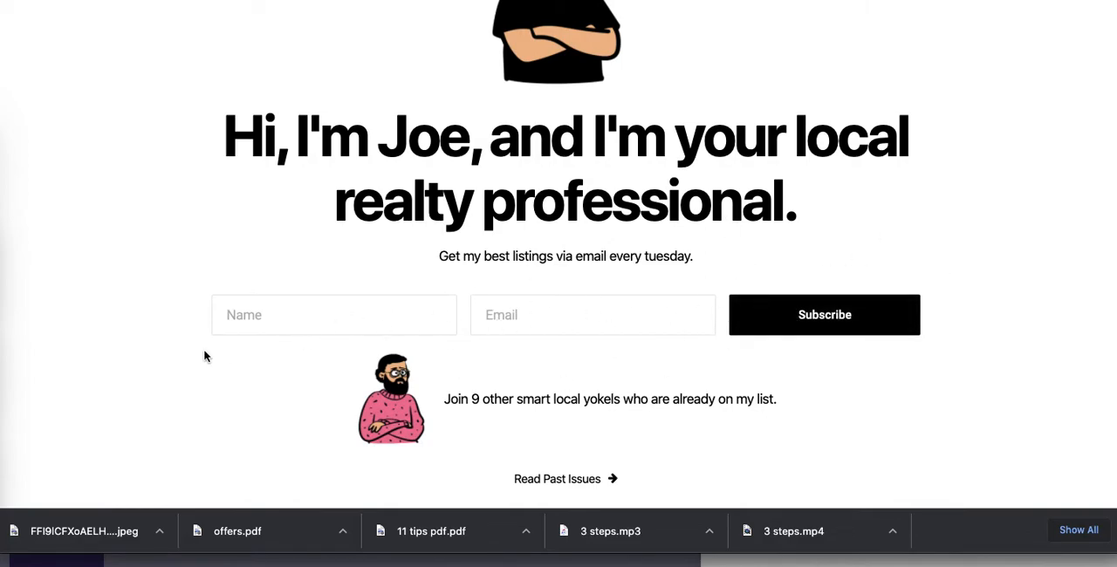
mouse_move(733, 333)
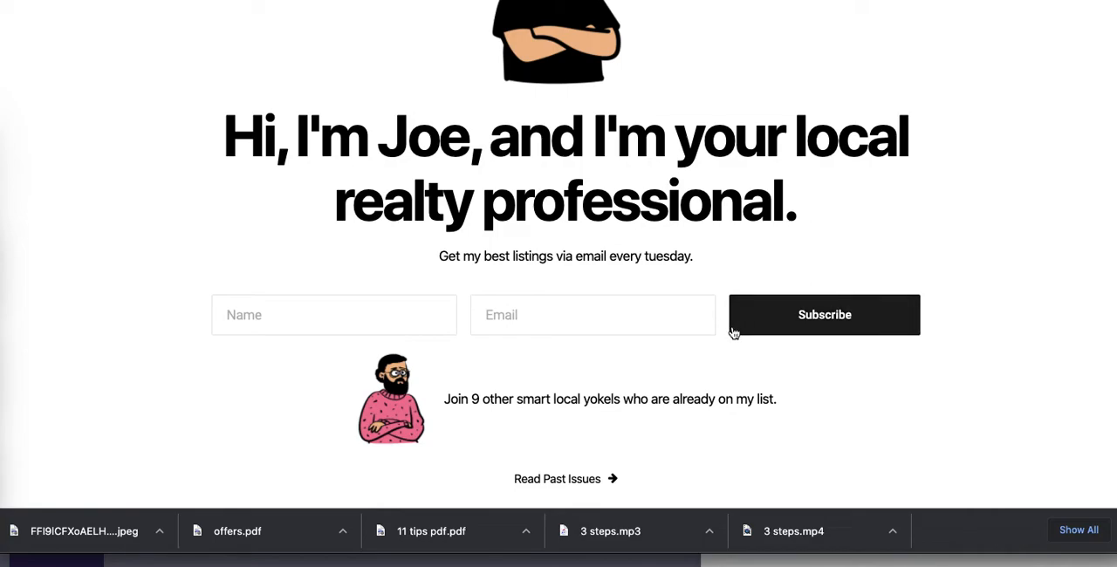
mouse_move(322, 371)
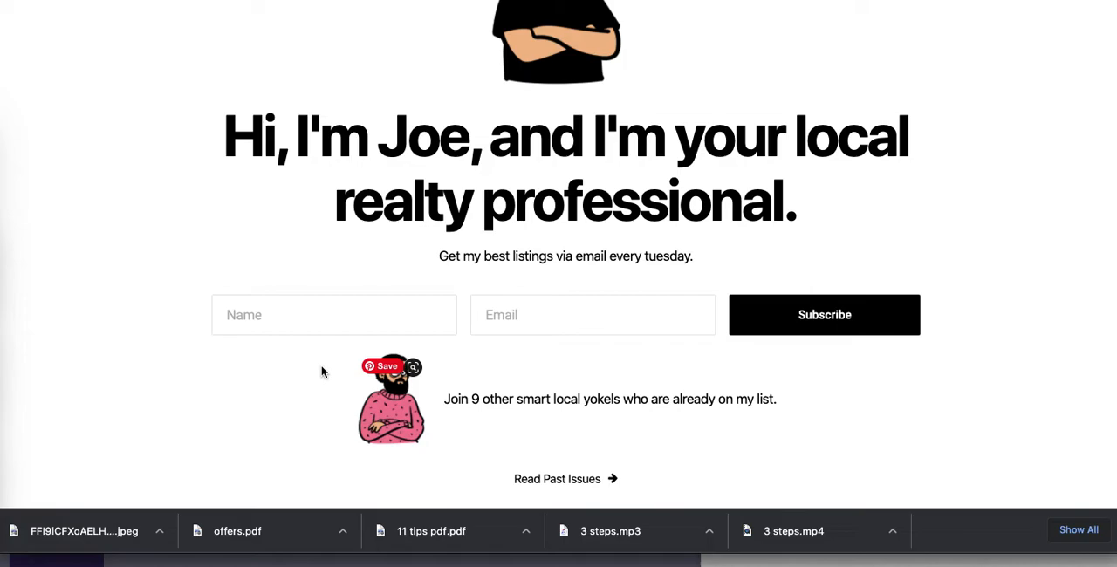
scroll(down, 3)
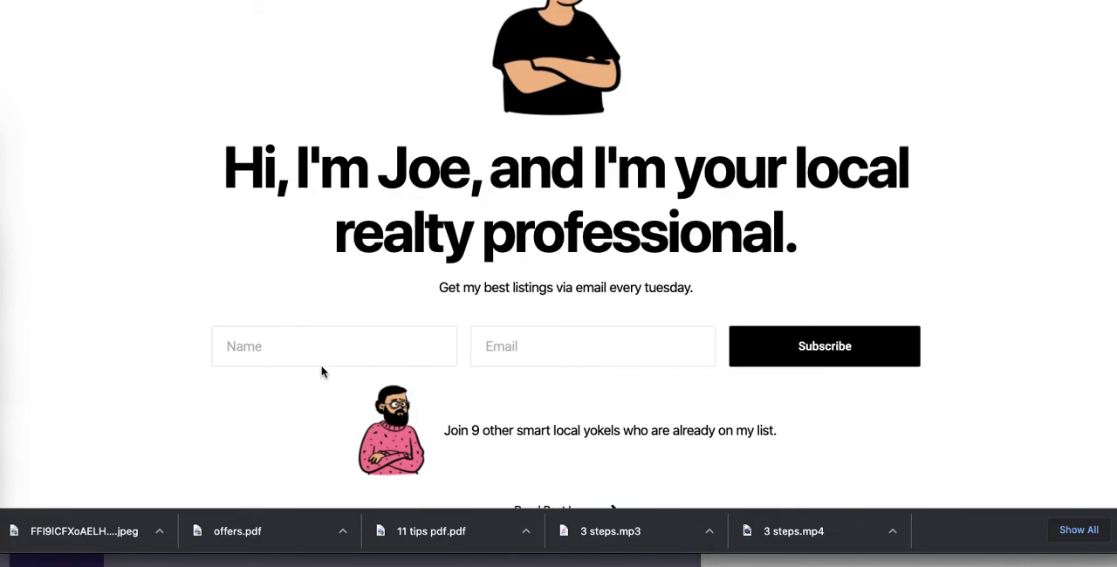
scroll(up, 3)
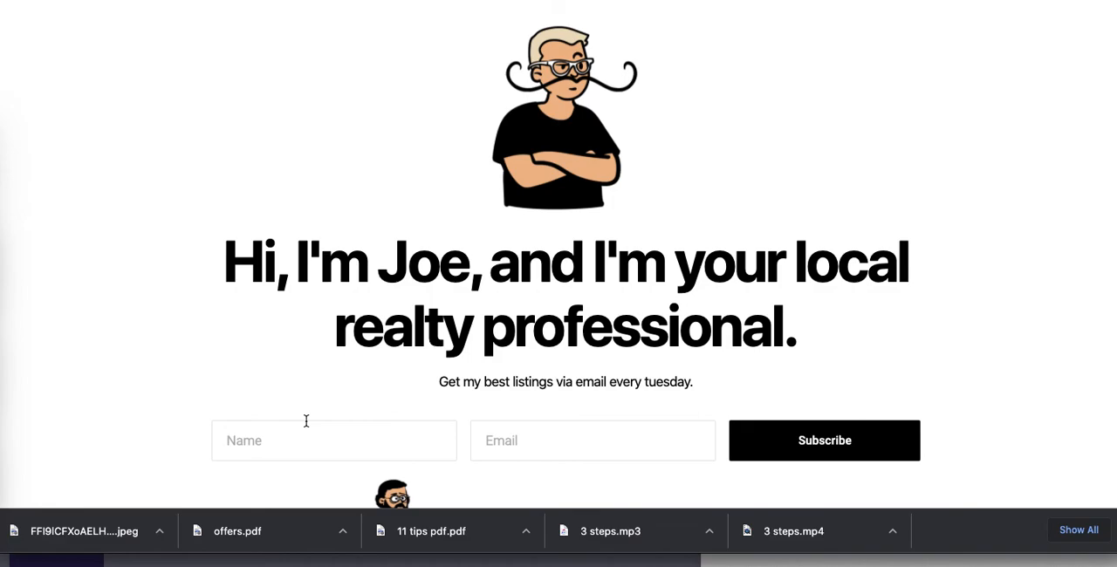
mouse_move(751, 324)
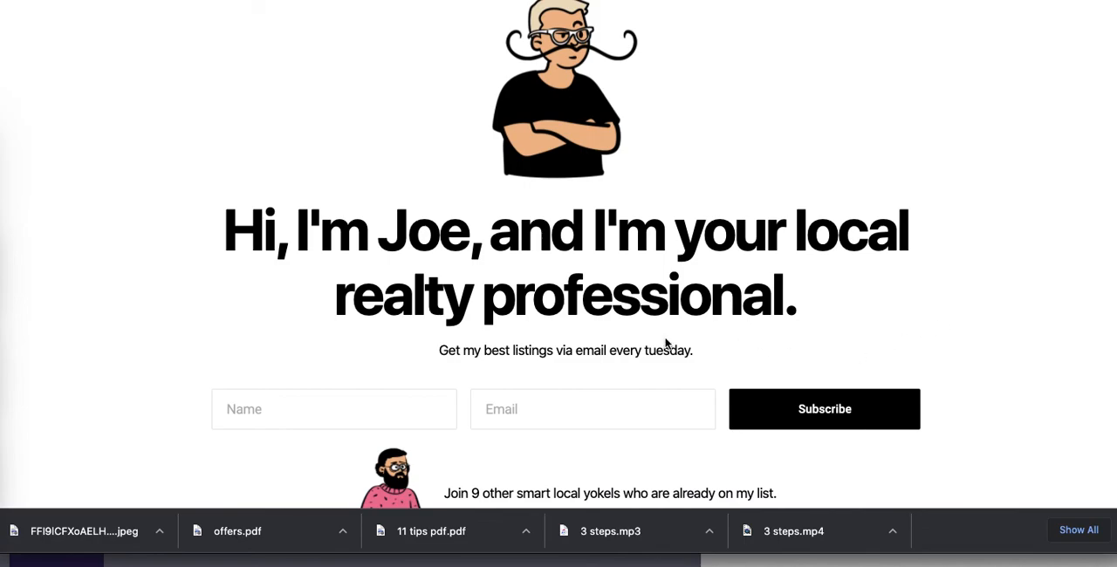
mouse_move(745, 253)
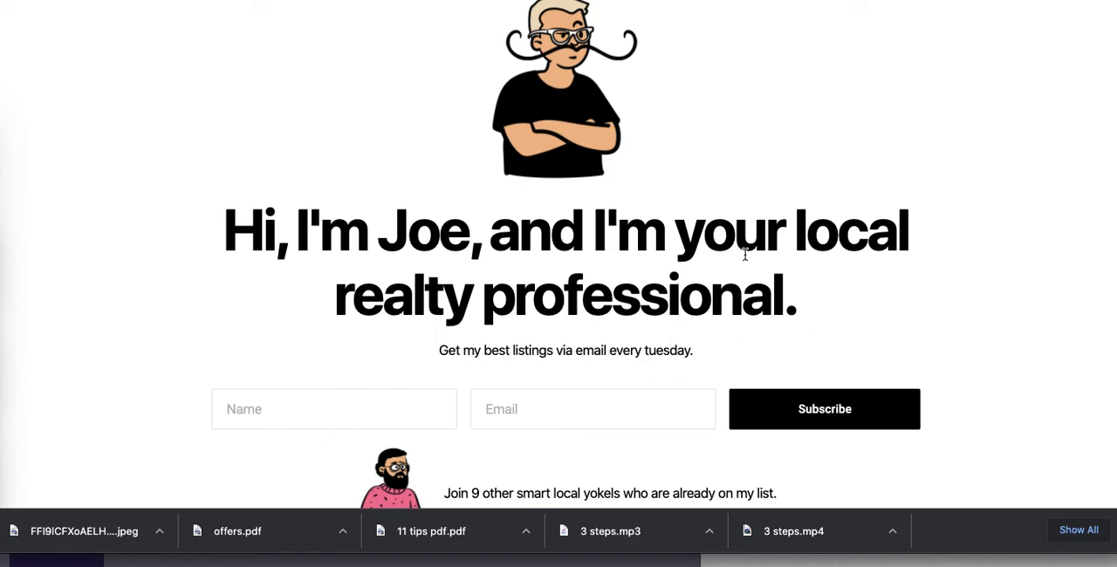
mouse_move(661, 268)
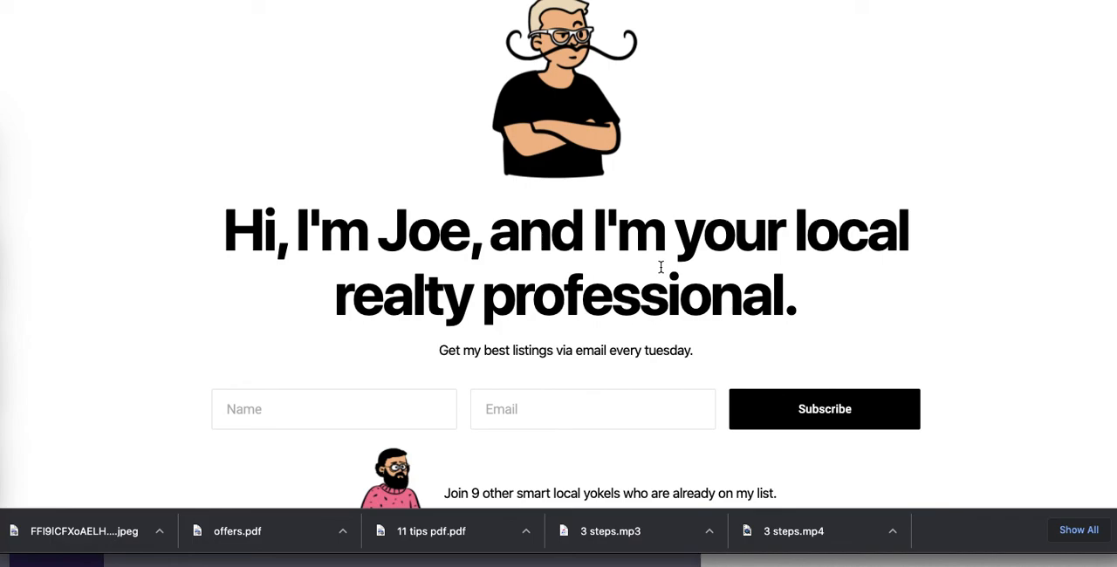
mouse_move(750, 255)
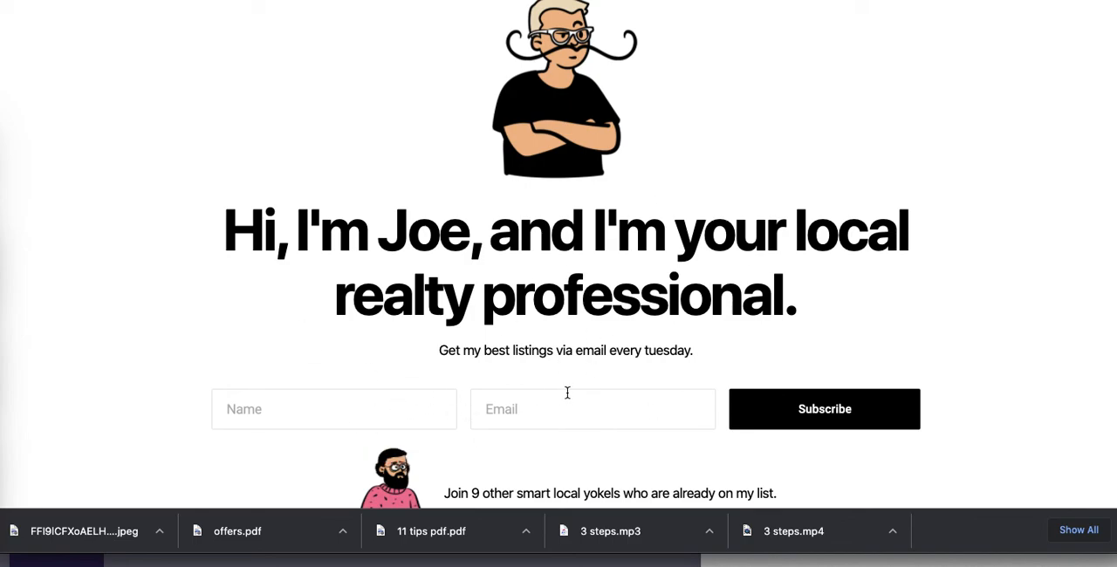
click(824, 408)
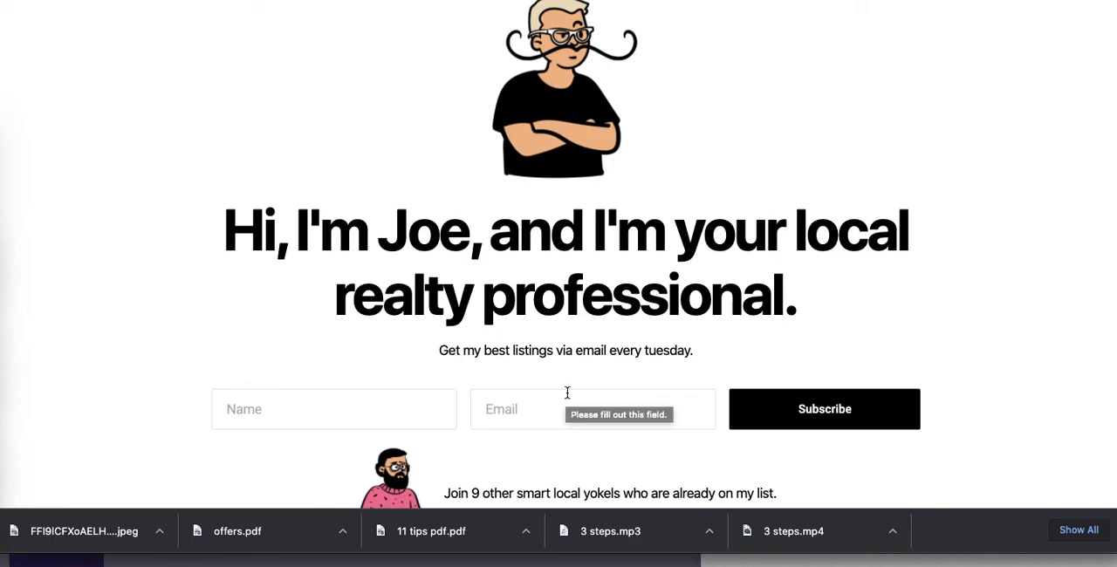